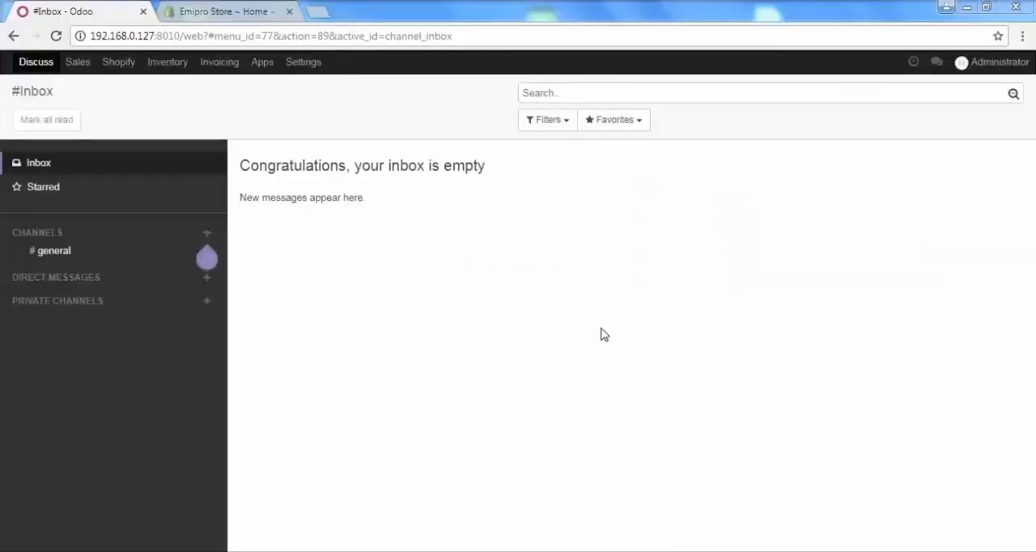
mouse_move(119, 67)
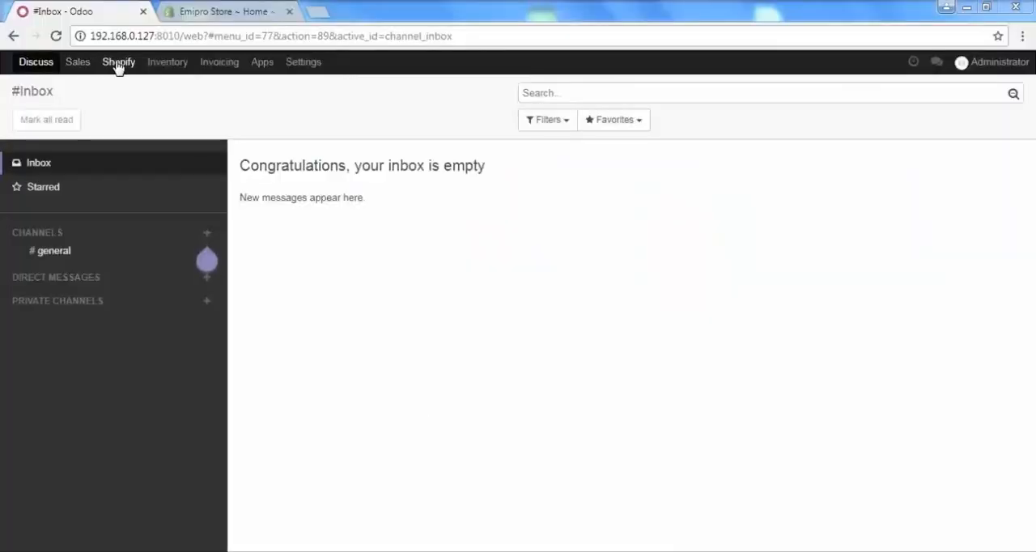
Go to Shopify > Configuration > Sale Auto Workflow
click(118, 62)
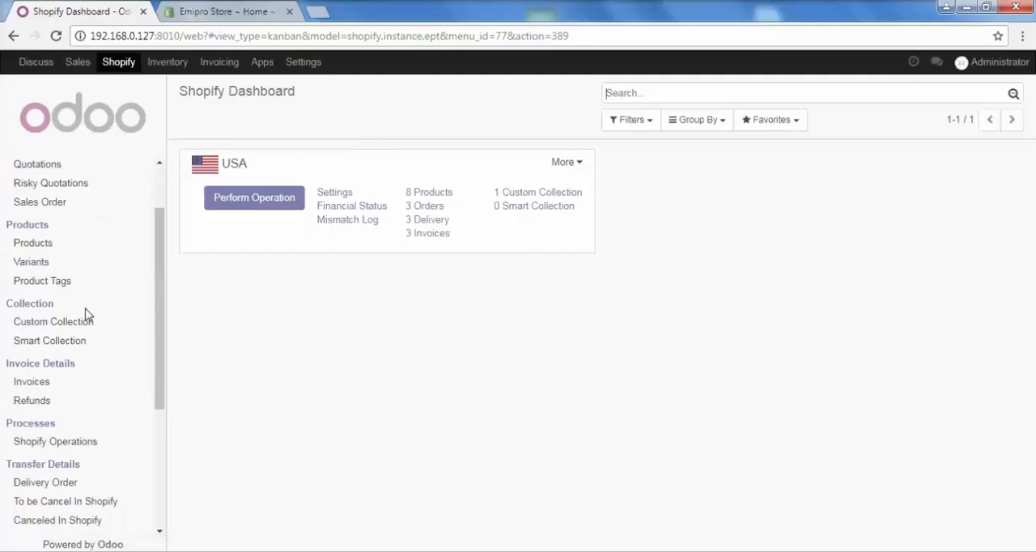
scroll(down, 3)
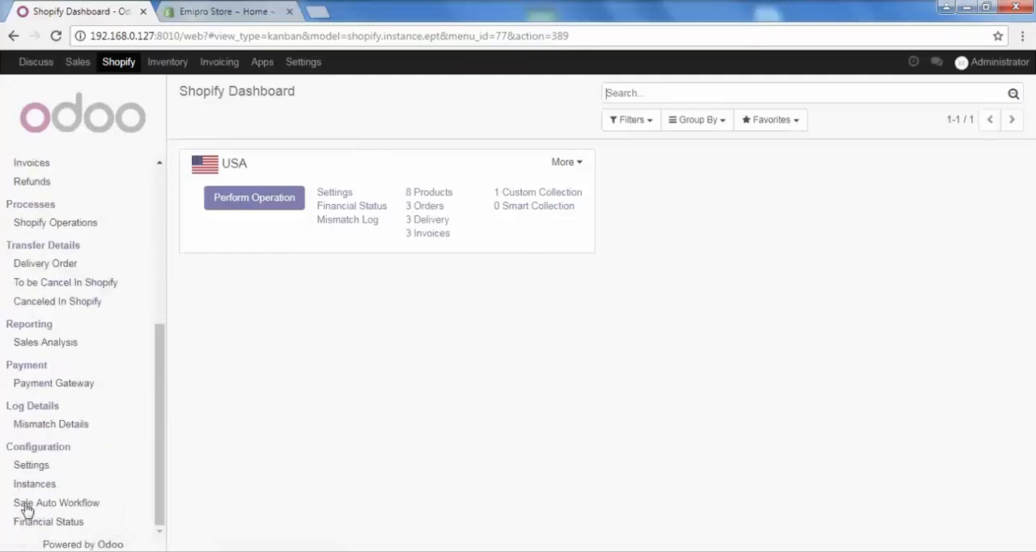
click(56, 503)
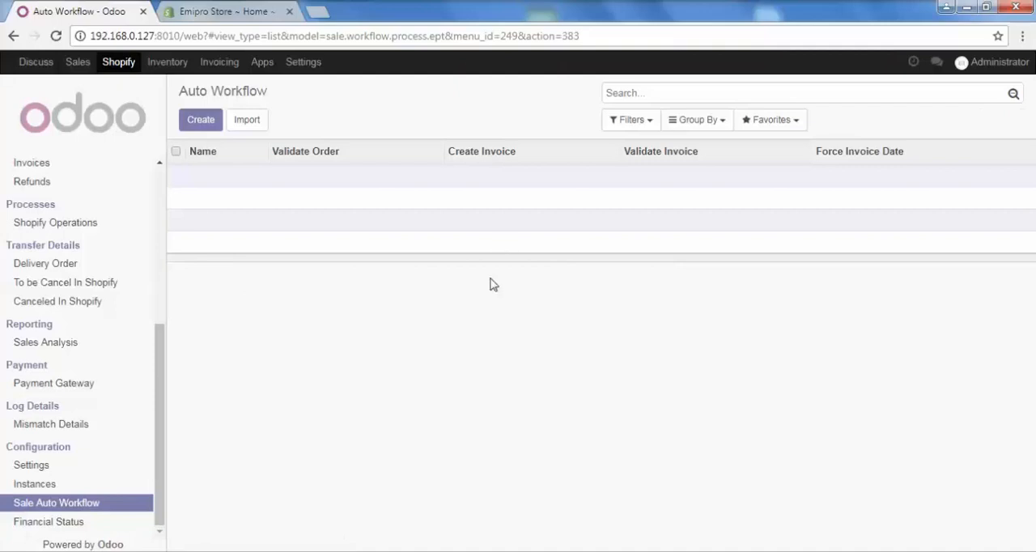
mouse_move(520, 268)
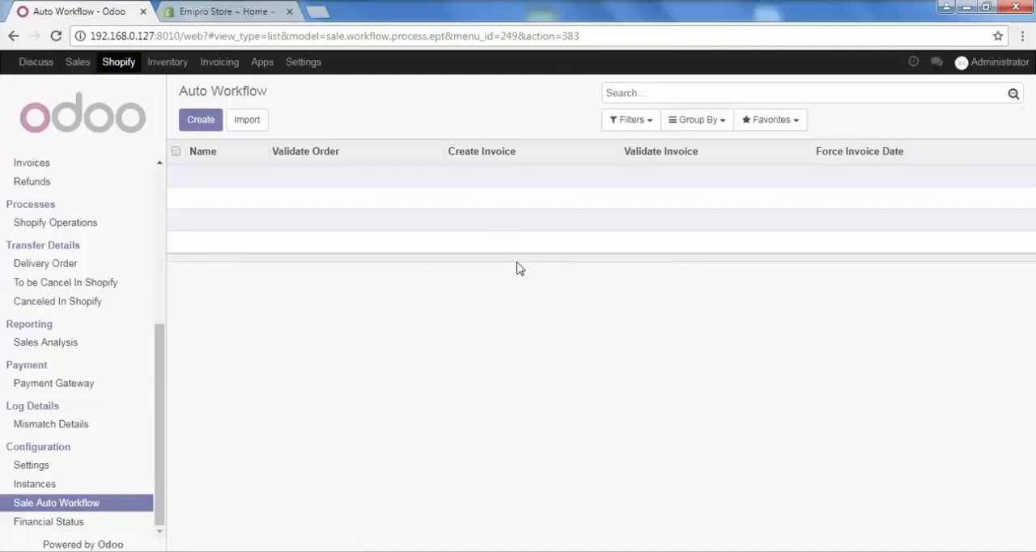
mouse_move(353, 249)
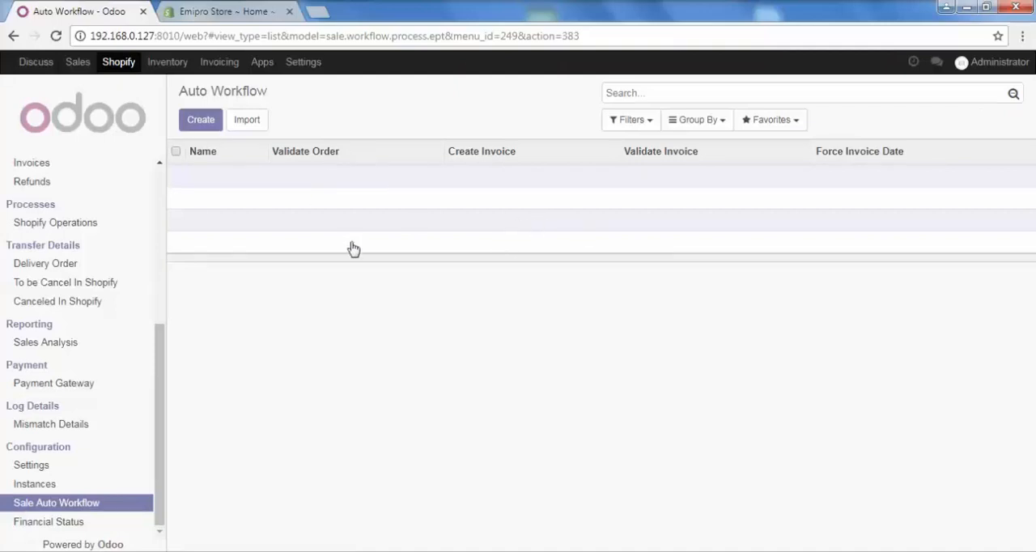
Create a new auto workflow record from the Auto Workflow list
click(200, 119)
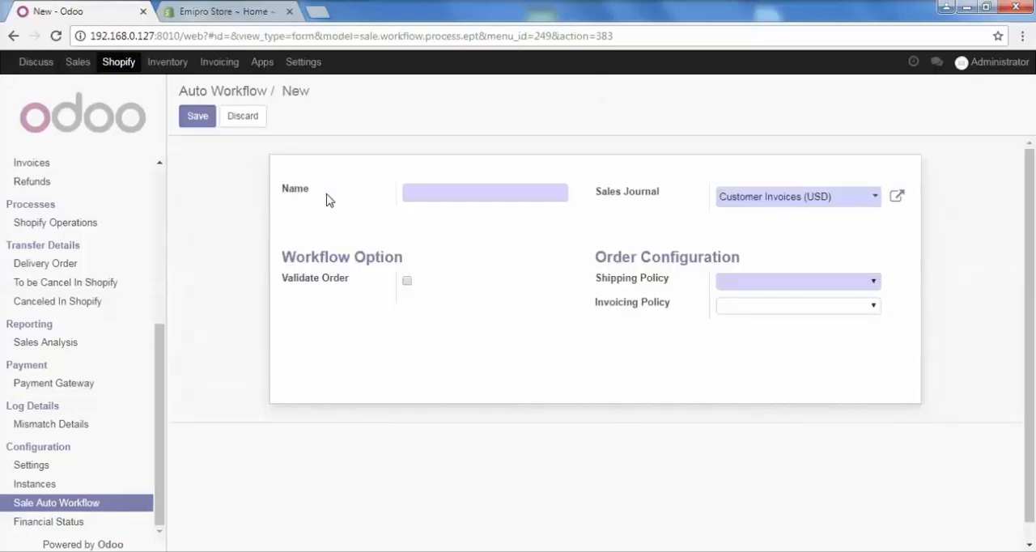
click(484, 193)
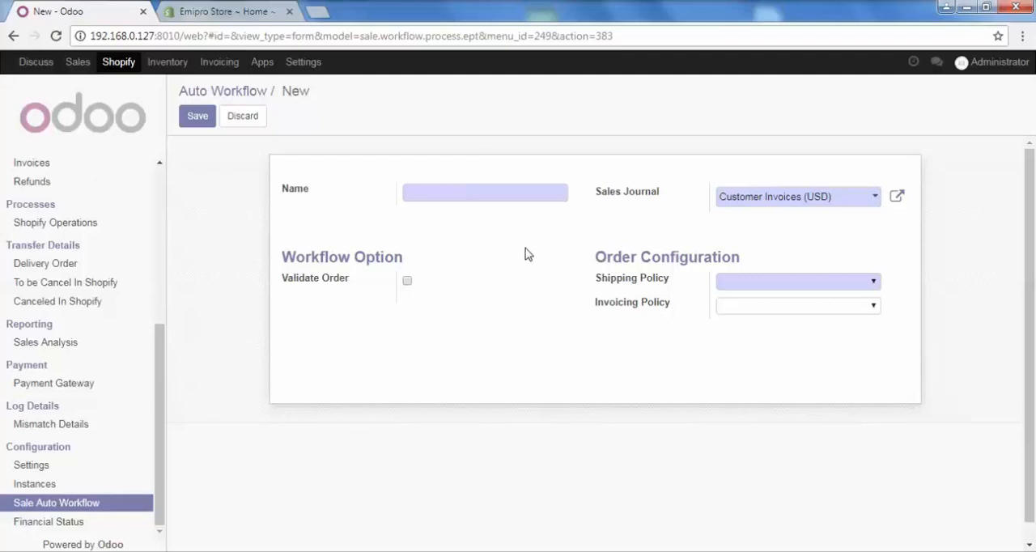
click(485, 192)
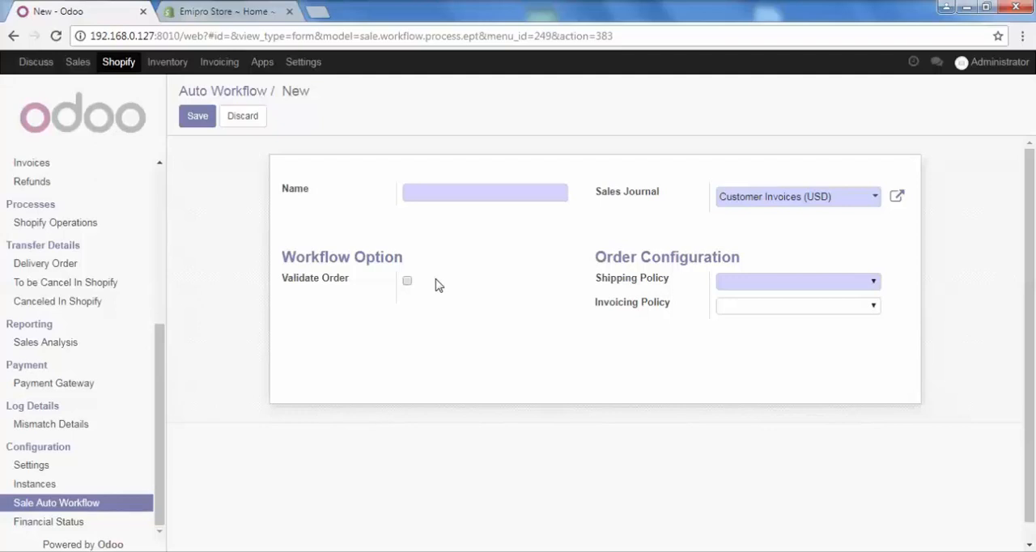
click(485, 192)
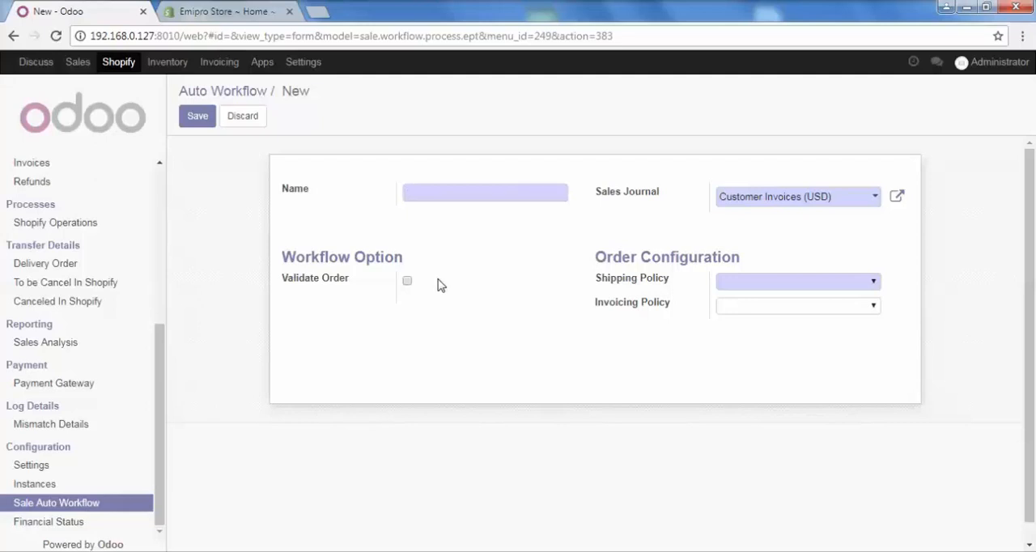
Enter 'Workflow1' in the Name field
click(485, 192)
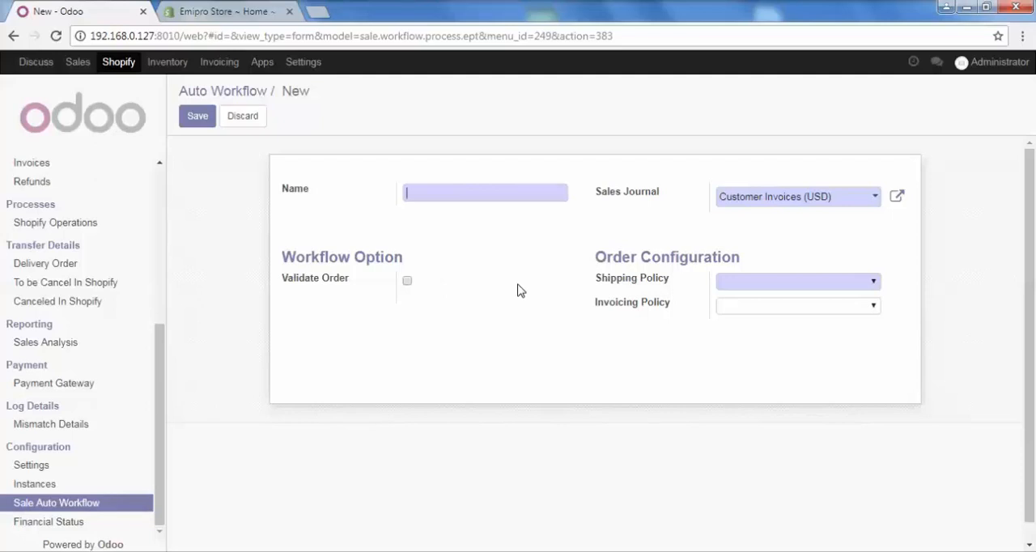
mouse_move(413, 220)
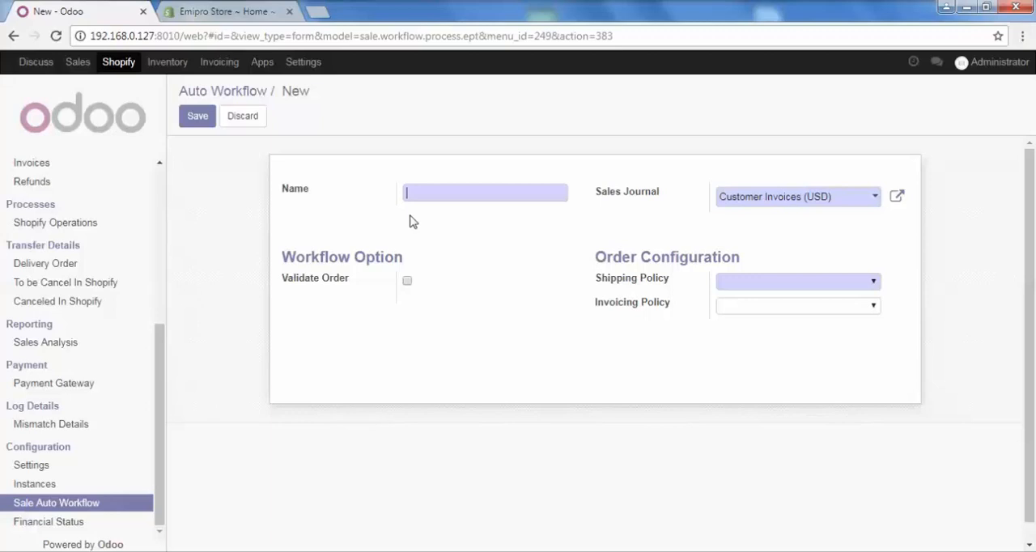
mouse_move(437, 202)
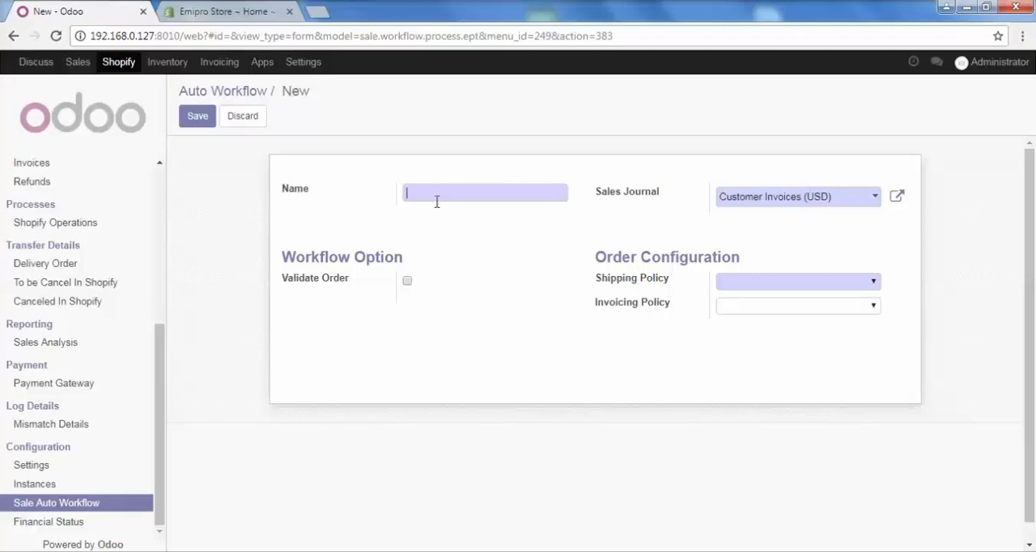
text(Workflow1)
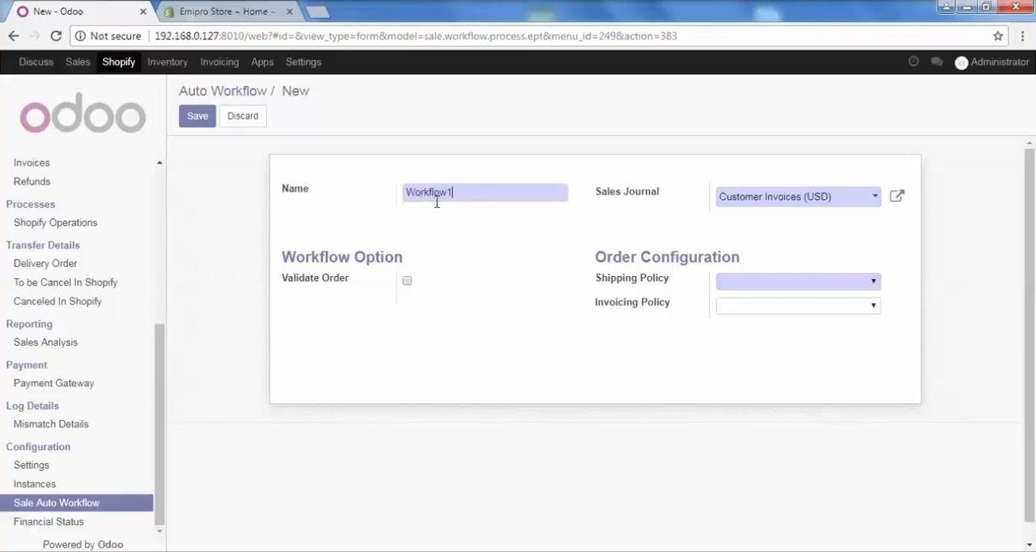
mouse_move(698, 197)
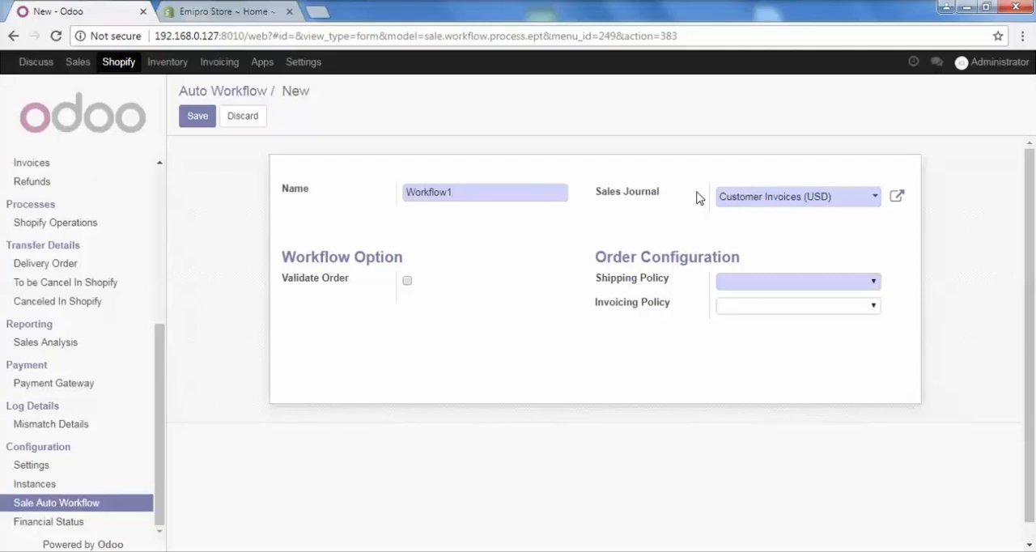
click(485, 192)
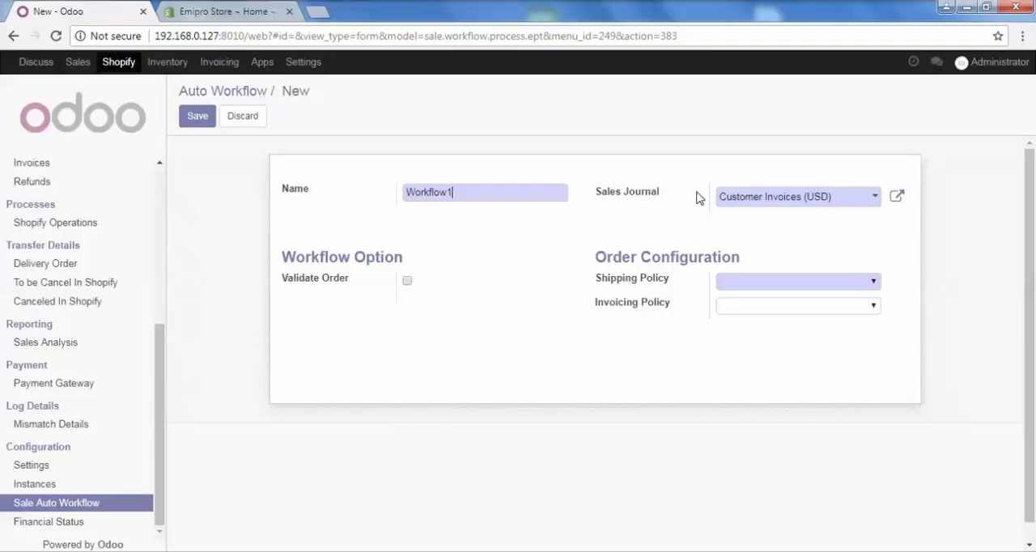
mouse_move(857, 190)
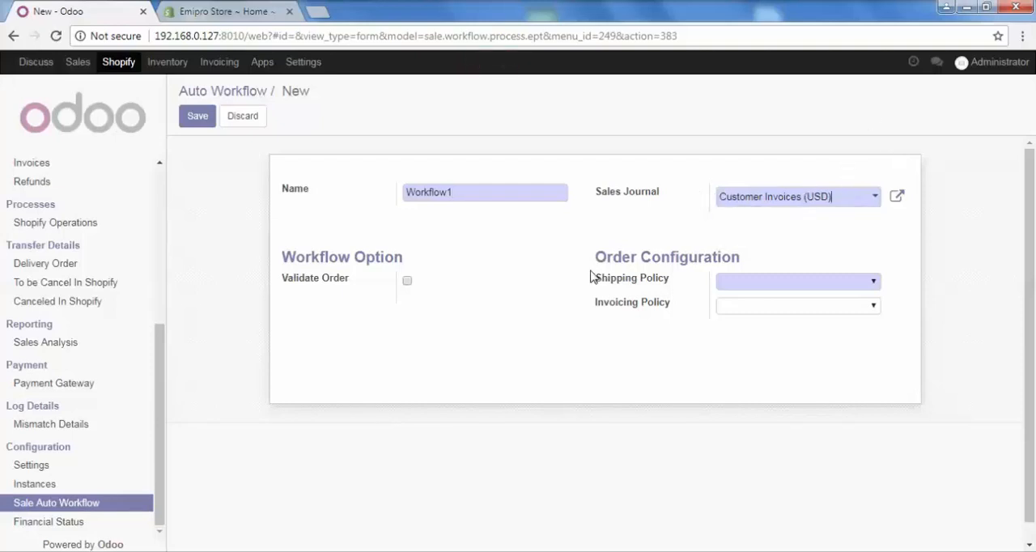
mouse_move(605, 297)
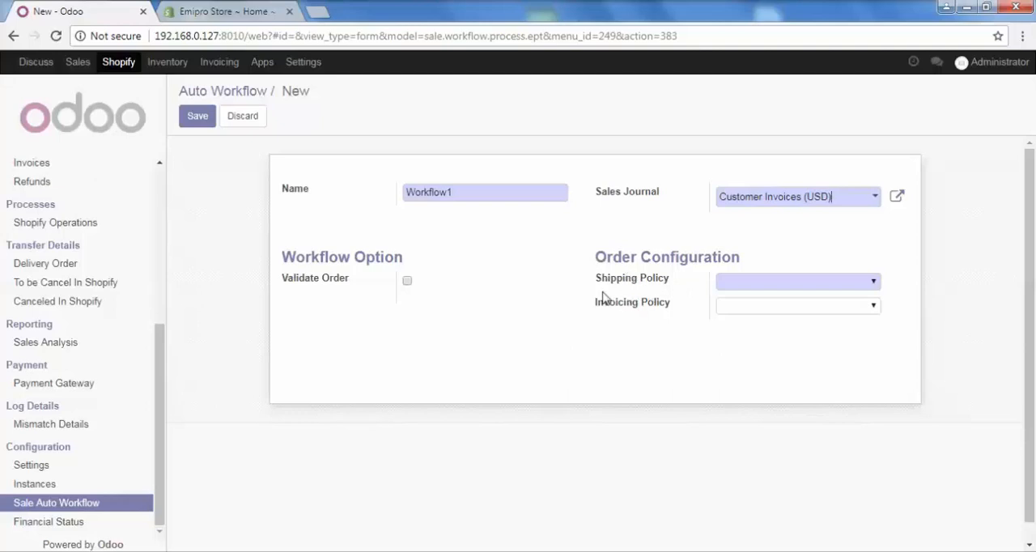
mouse_move(679, 292)
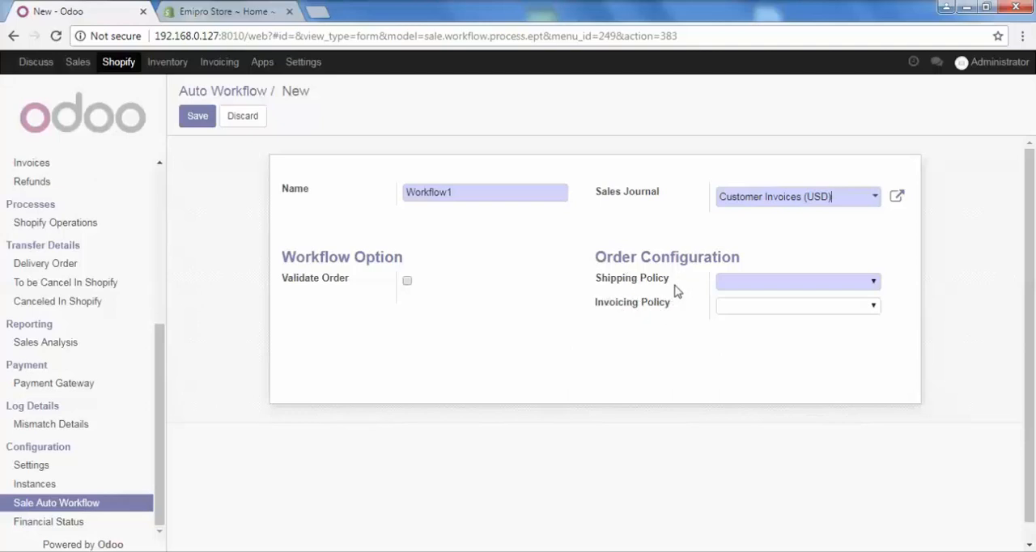
mouse_move(710, 289)
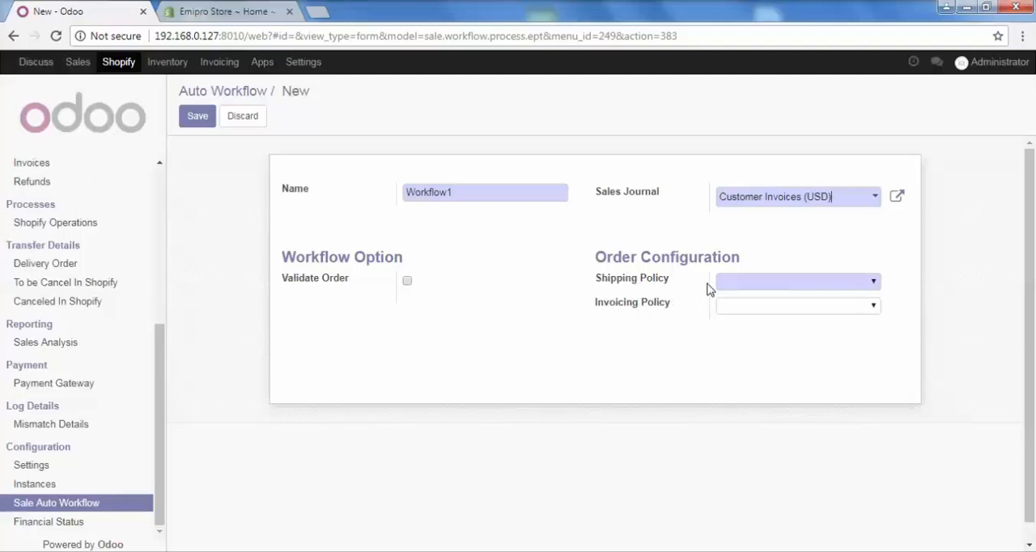
Choose 'Deliver each product when available' as the Shipping Policy
click(797, 281)
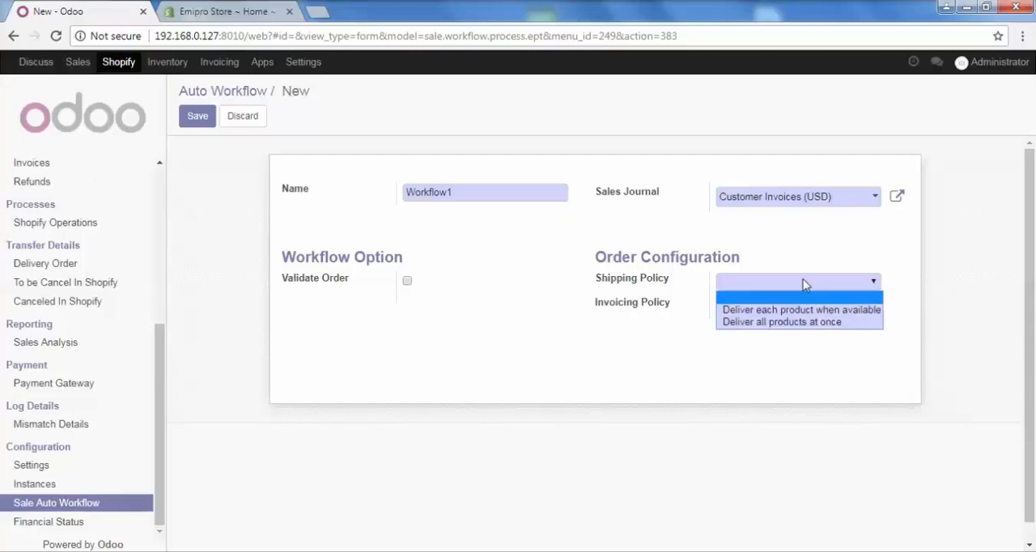
mouse_move(799, 309)
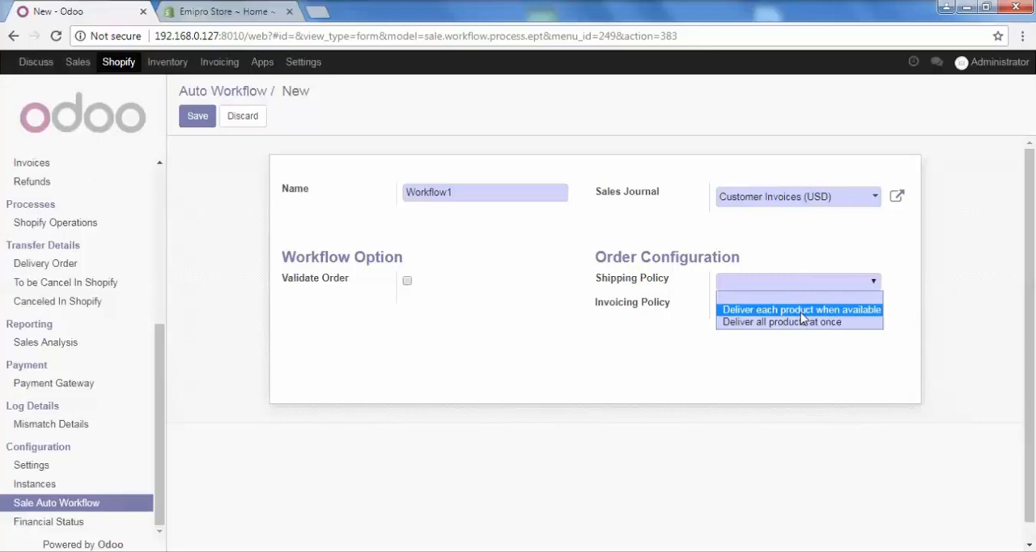
mouse_move(787, 326)
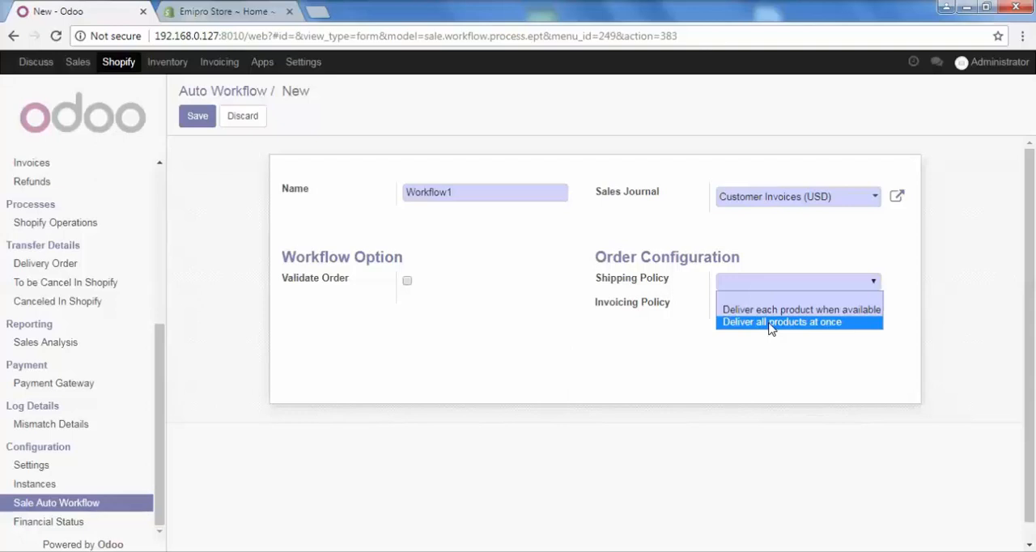
click(774, 322)
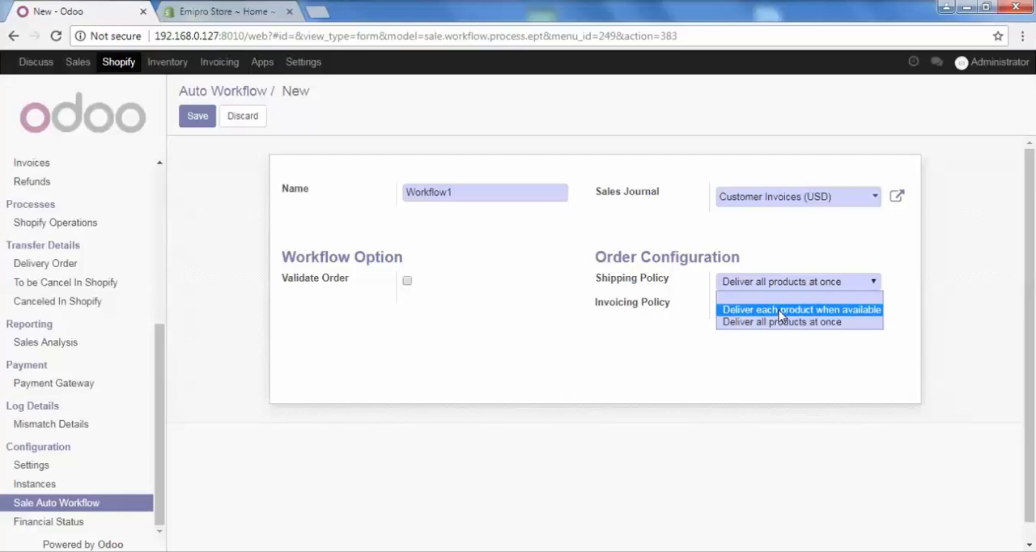
click(797, 309)
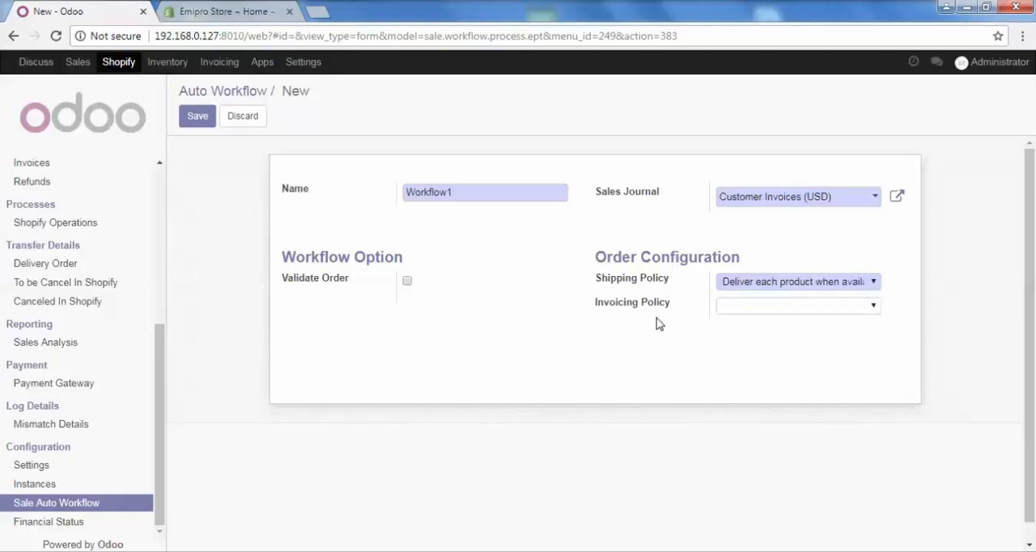
click(798, 306)
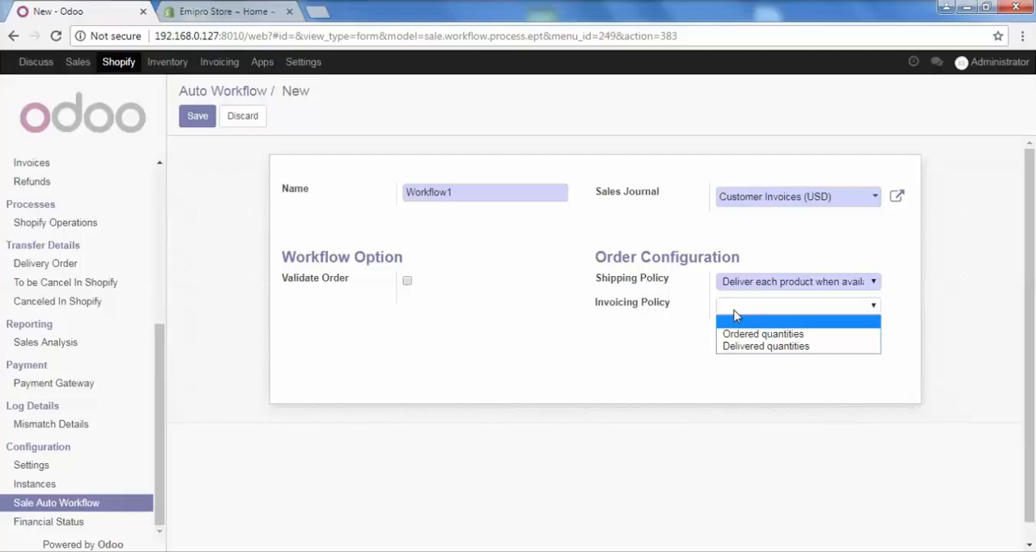
mouse_move(745, 311)
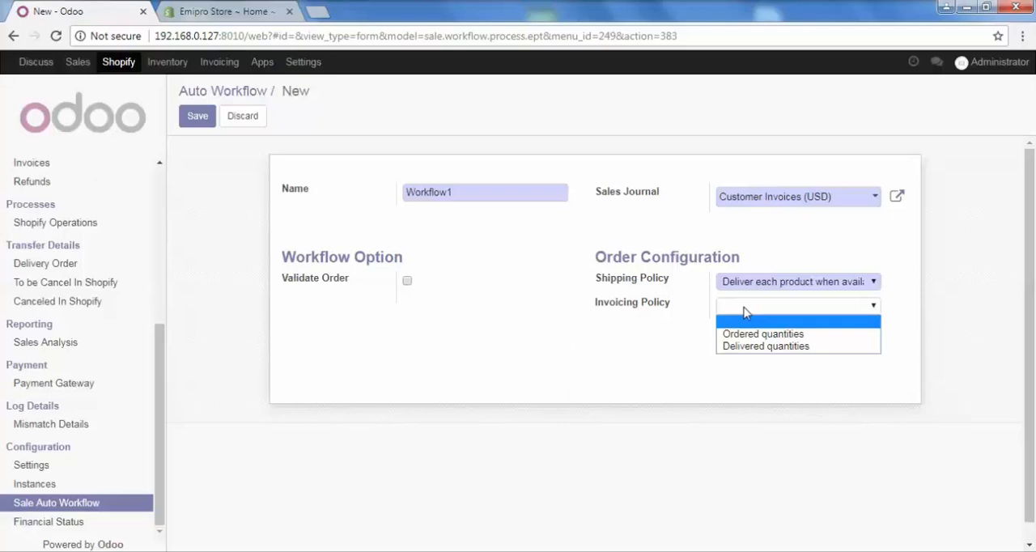
Choose 'Ordered quantities' as the Invoicing Policy
click(762, 333)
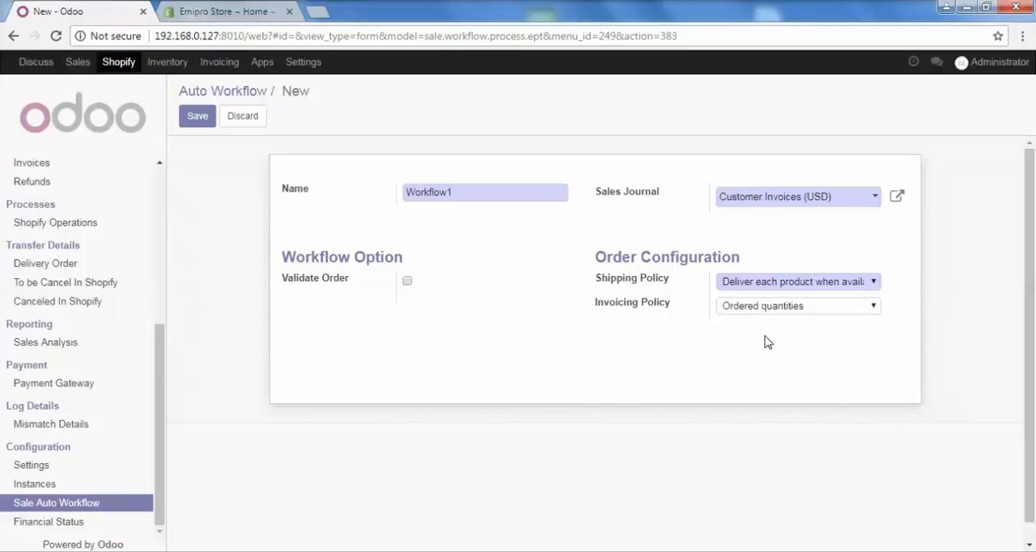
mouse_move(322, 279)
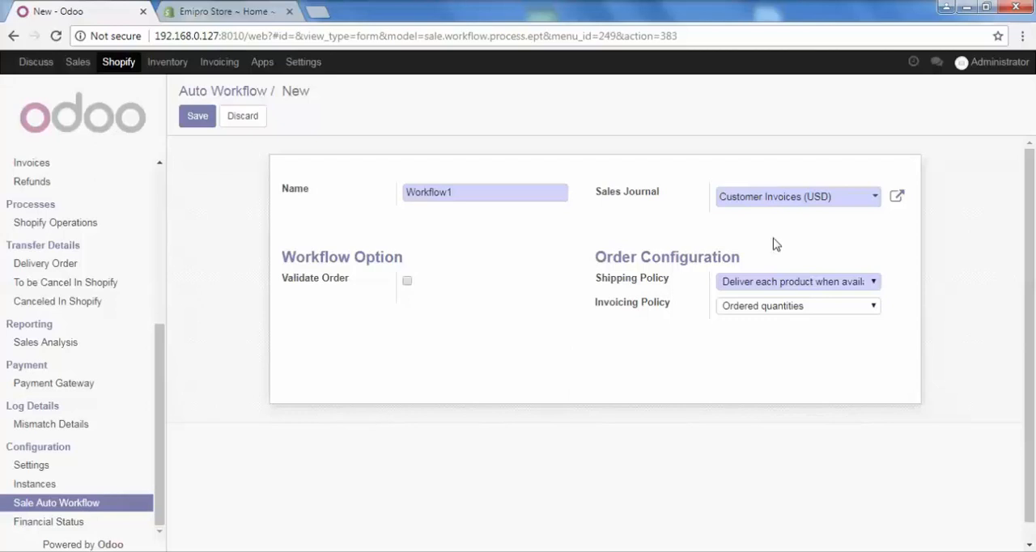
mouse_move(289, 296)
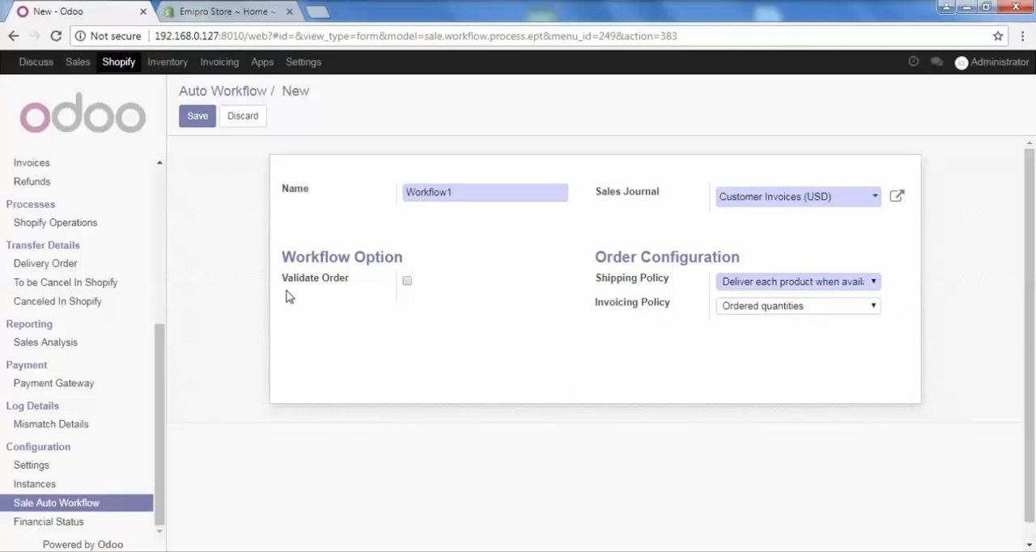
mouse_move(407, 293)
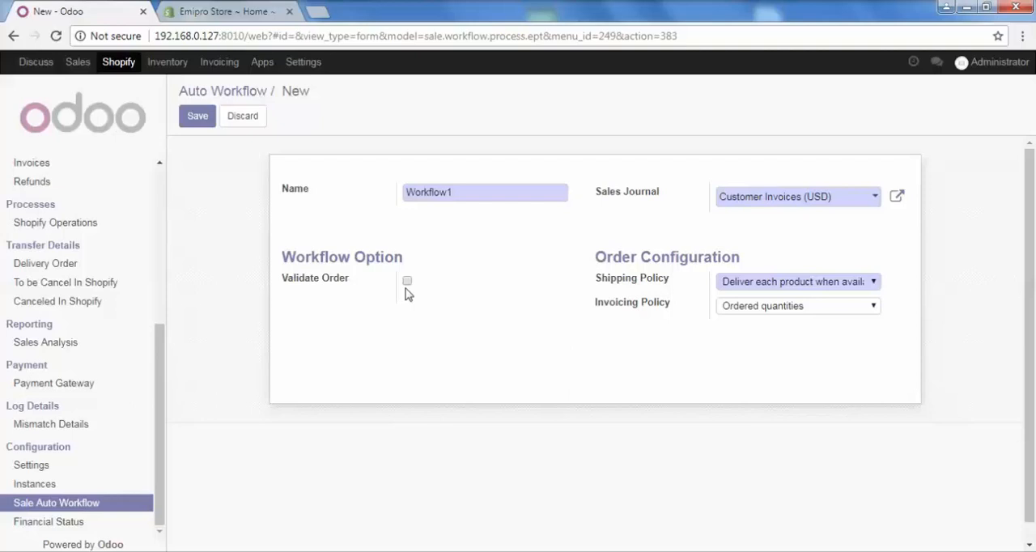
mouse_move(545, 220)
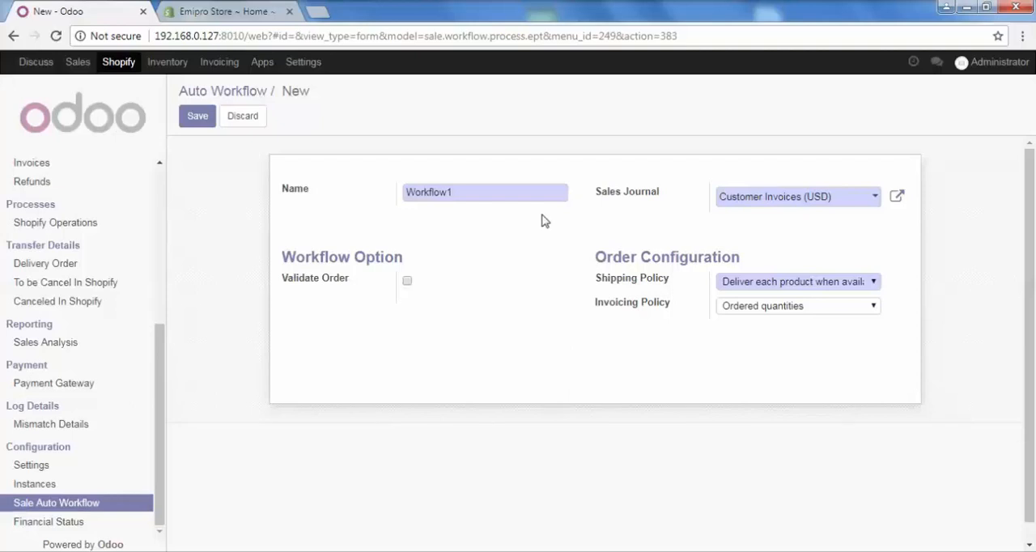
mouse_move(475, 298)
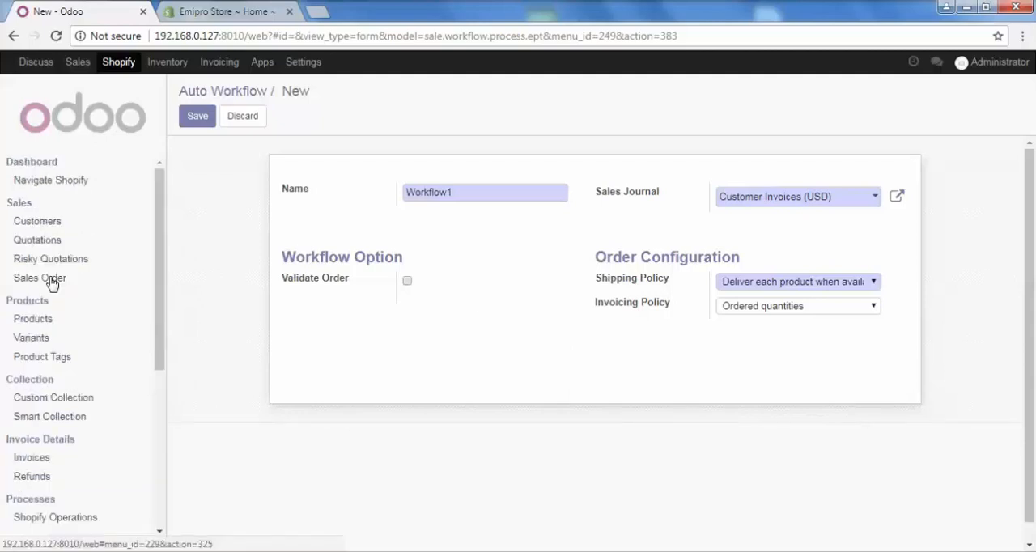
mouse_move(202, 265)
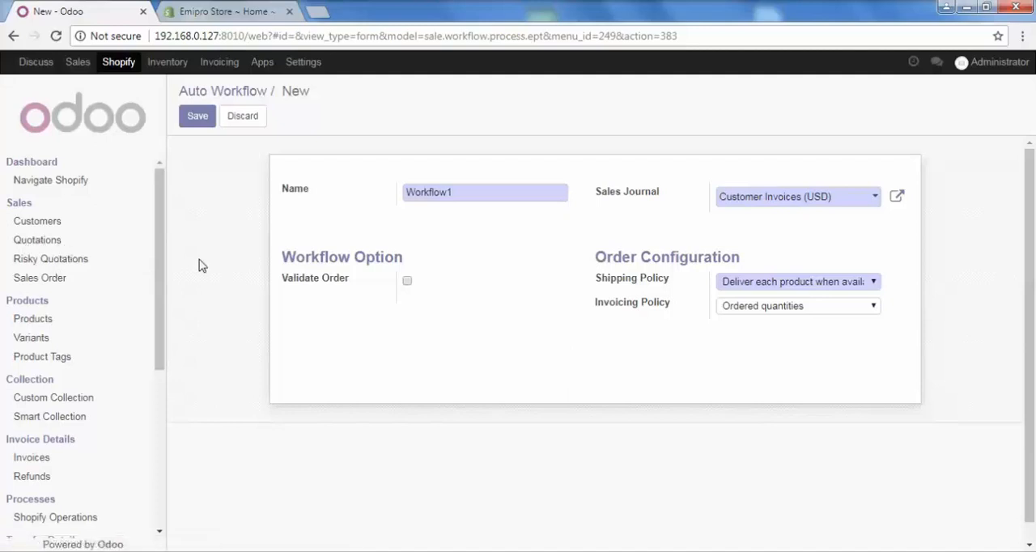
Tick the Validate Order workflow option
click(406, 280)
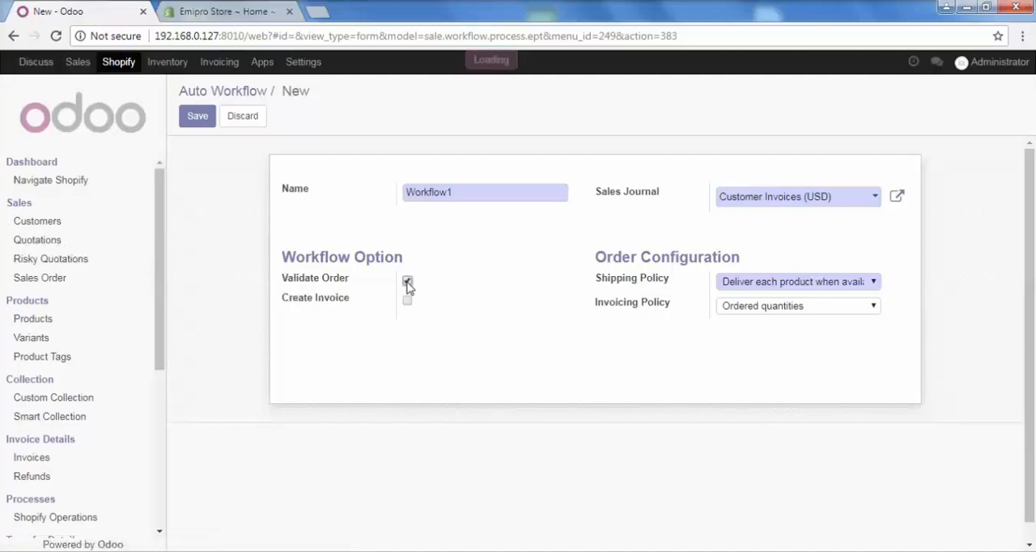
click(406, 281)
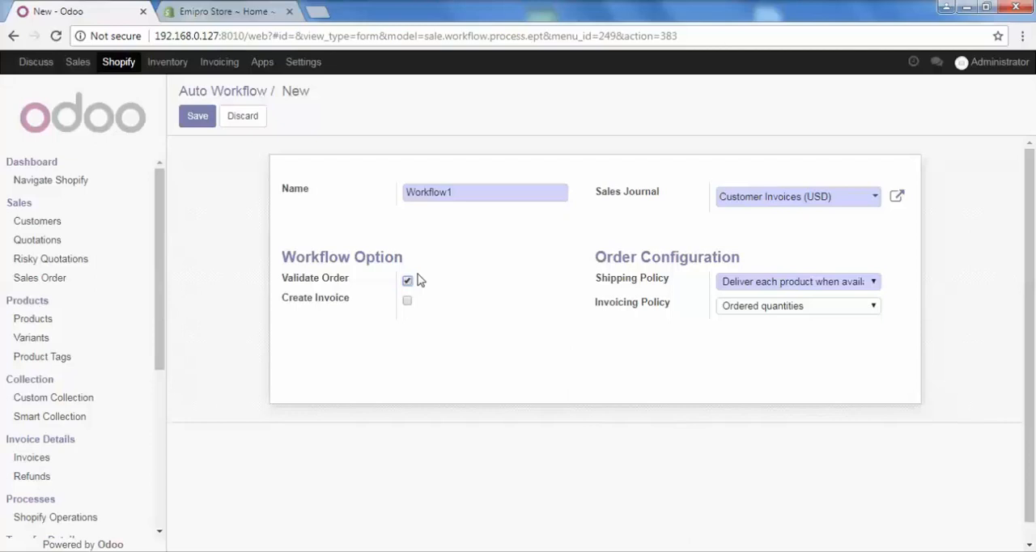
mouse_move(85, 282)
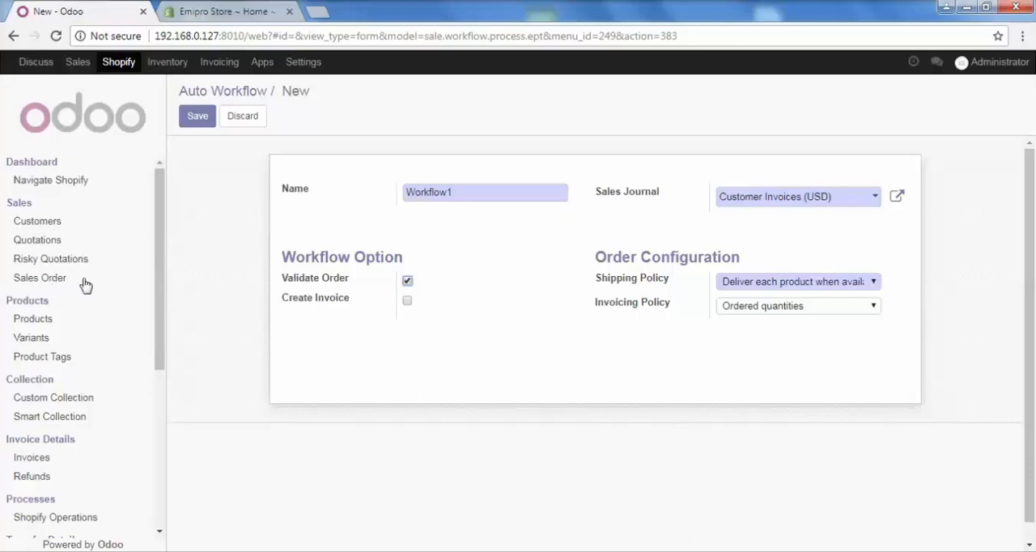
mouse_move(374, 306)
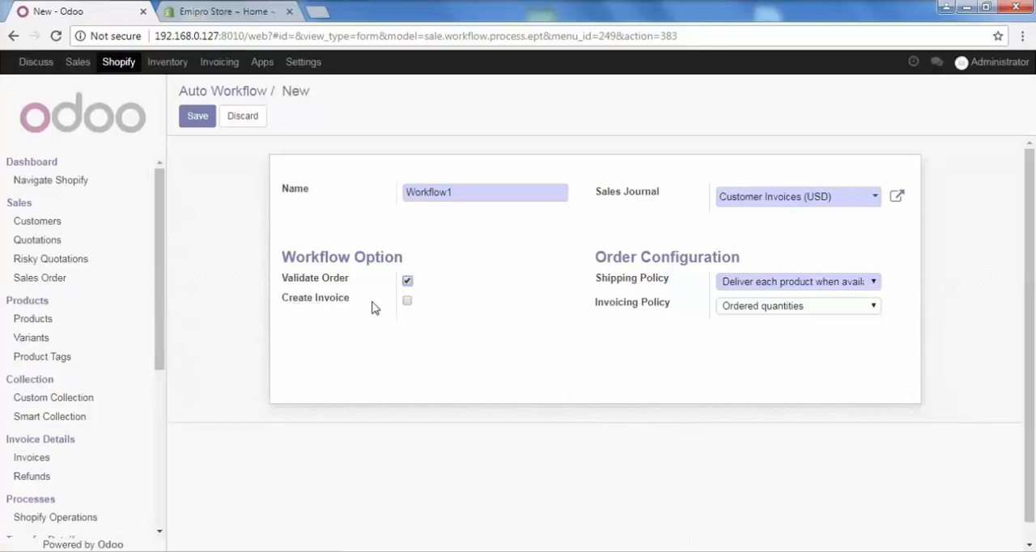
mouse_move(404, 314)
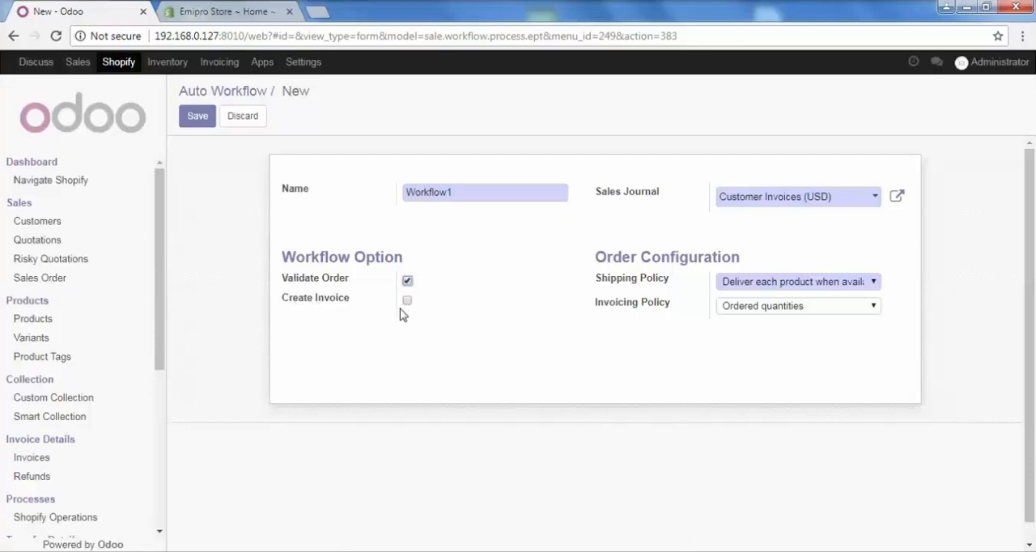
mouse_move(396, 320)
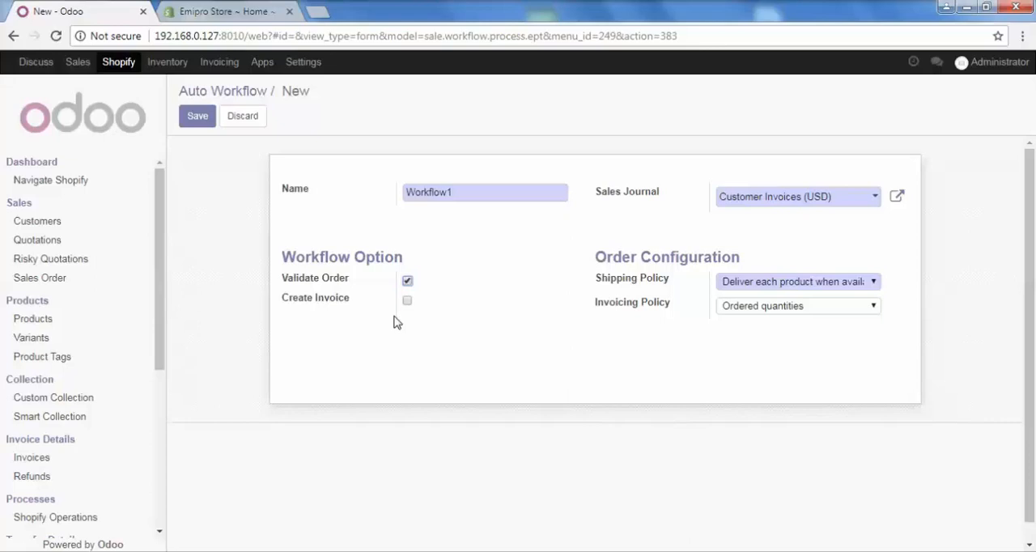
mouse_move(229, 333)
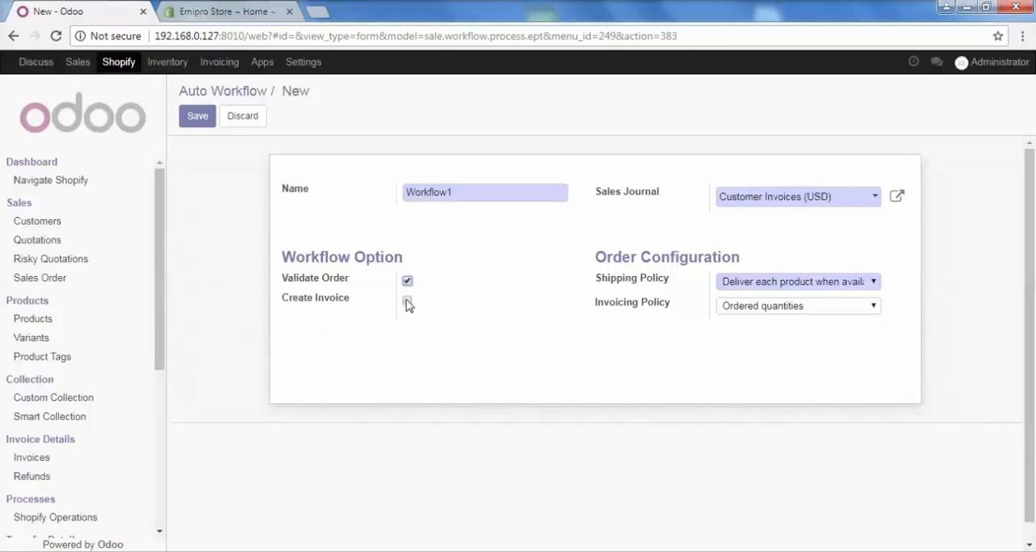
Tick the Create Invoice and Validate Invoice options
click(406, 298)
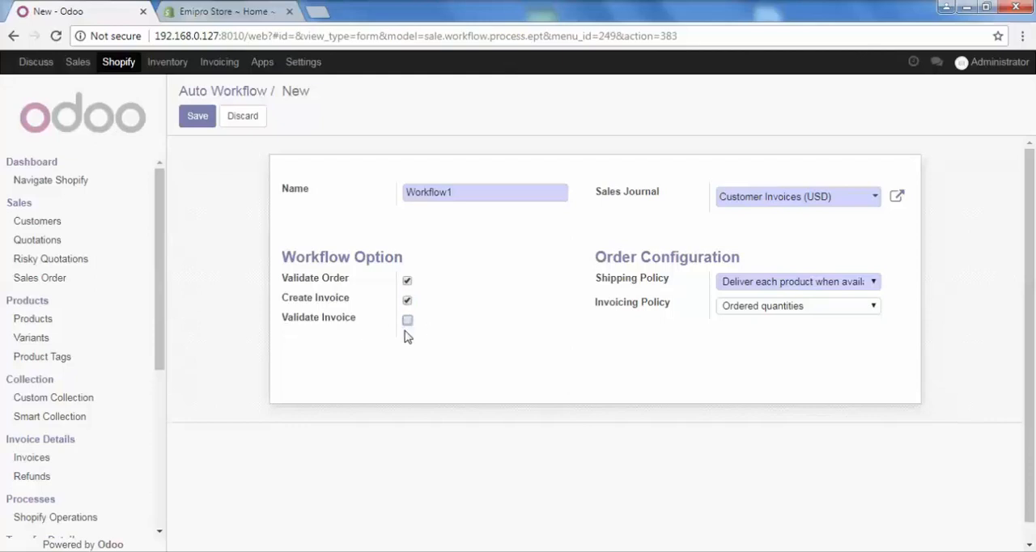
mouse_move(448, 333)
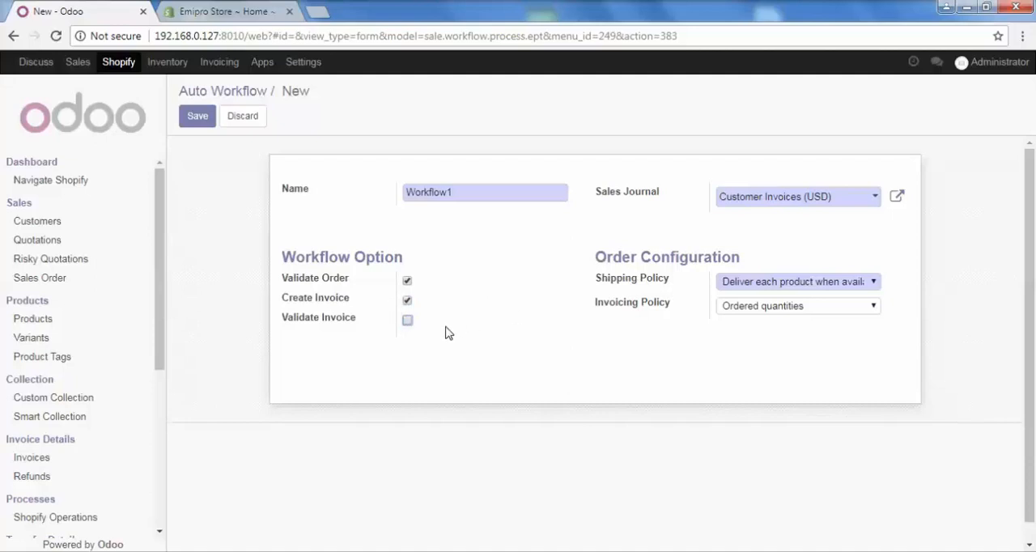
click(407, 320)
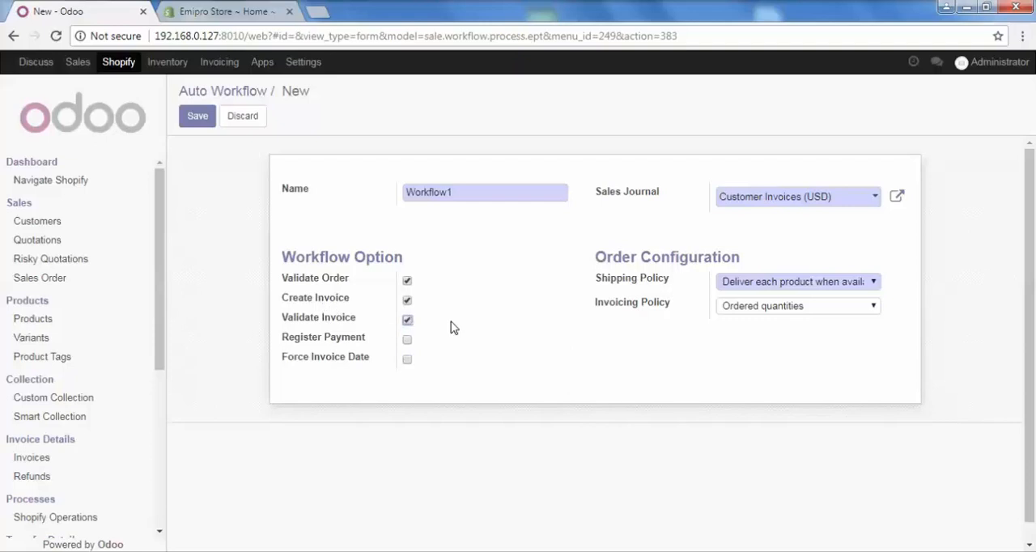
mouse_move(437, 316)
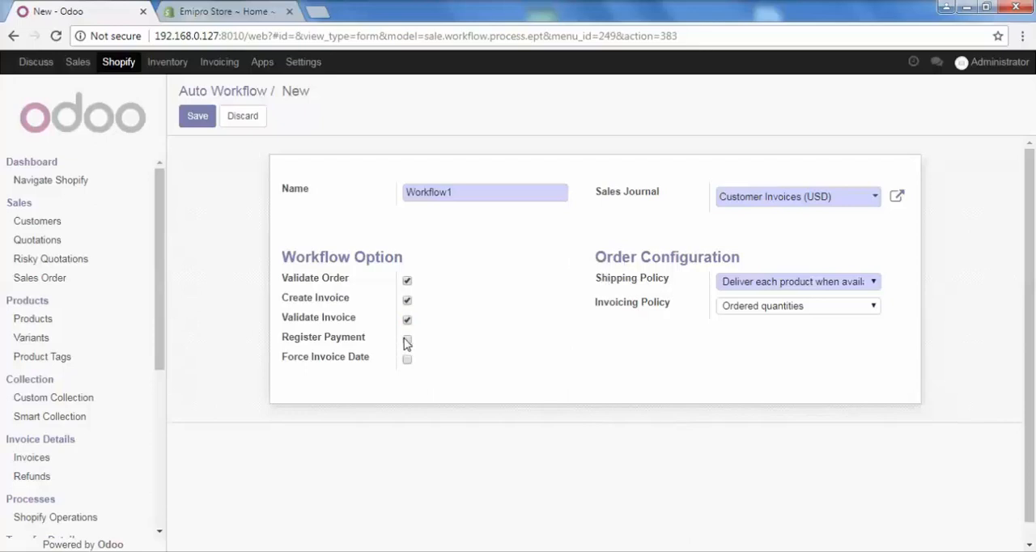
Enable Register Payment and pick Bank (USD) as the payment journal
click(407, 341)
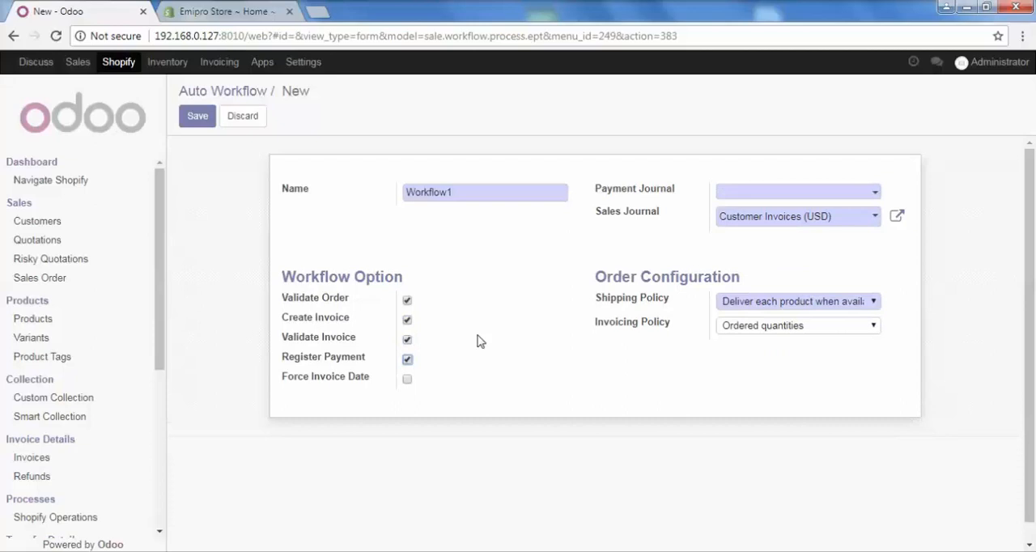
mouse_move(612, 223)
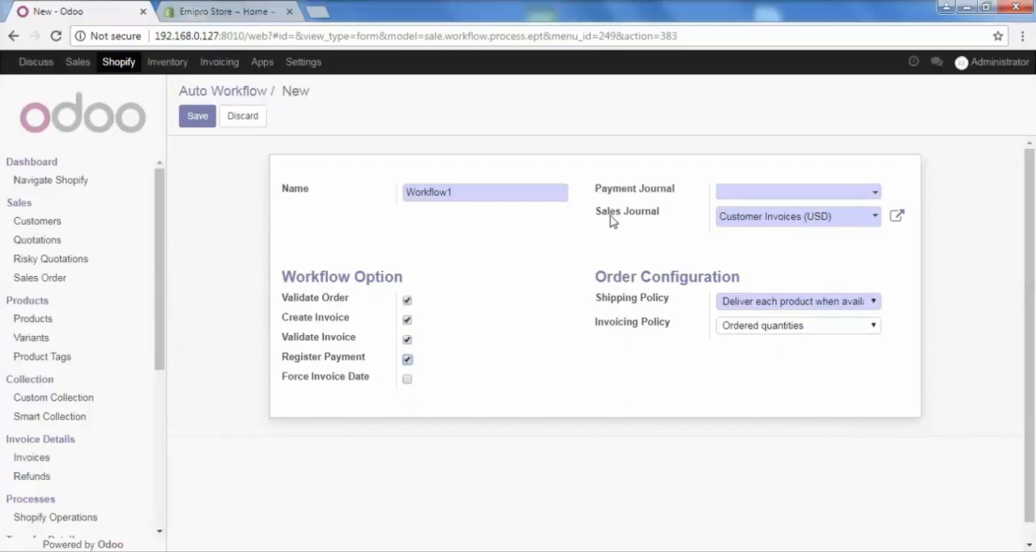
mouse_move(680, 201)
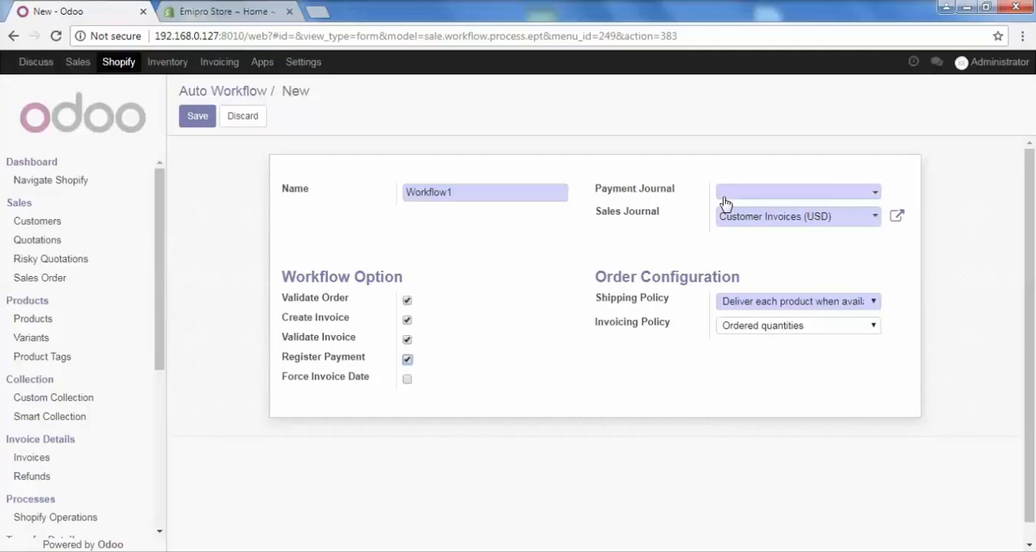
mouse_move(785, 194)
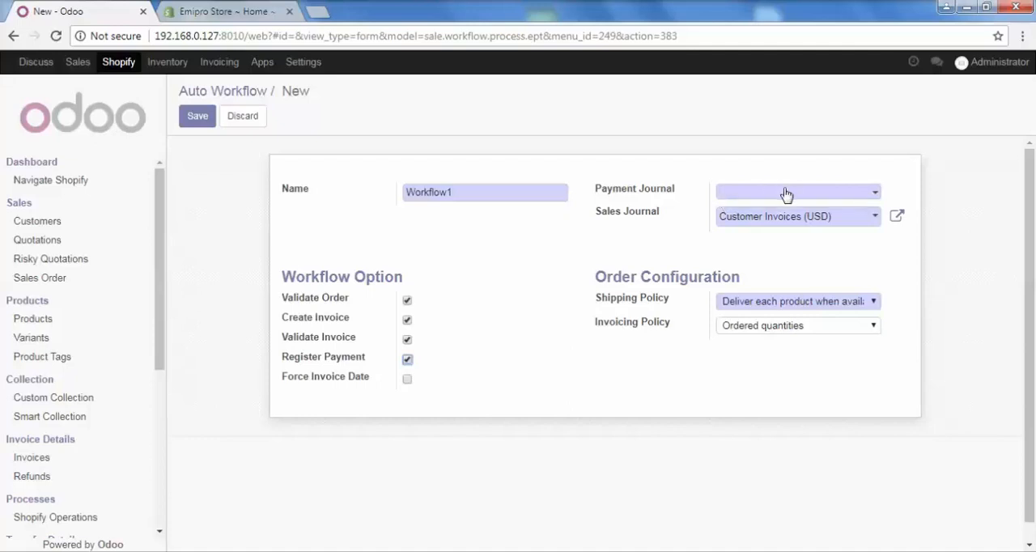
click(796, 192)
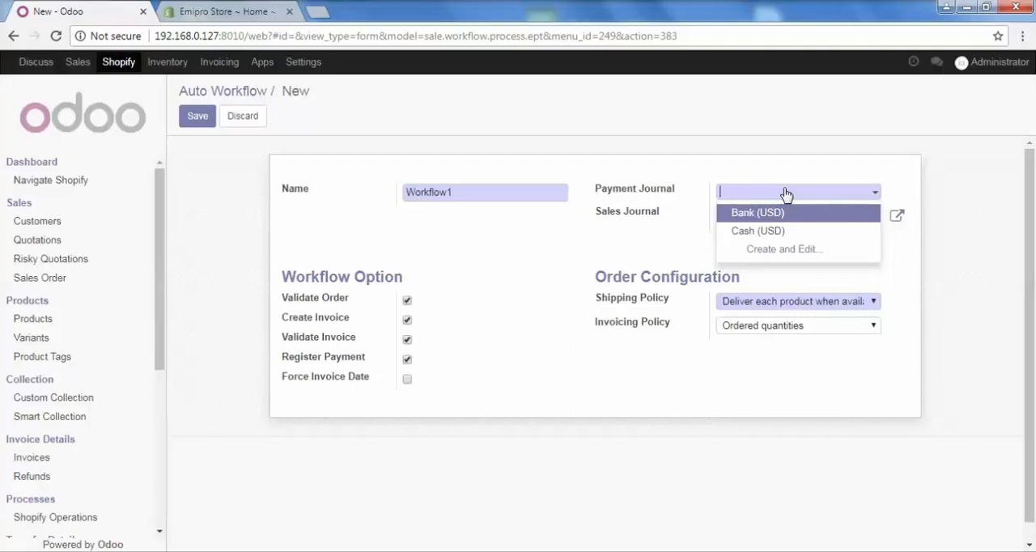
mouse_move(803, 229)
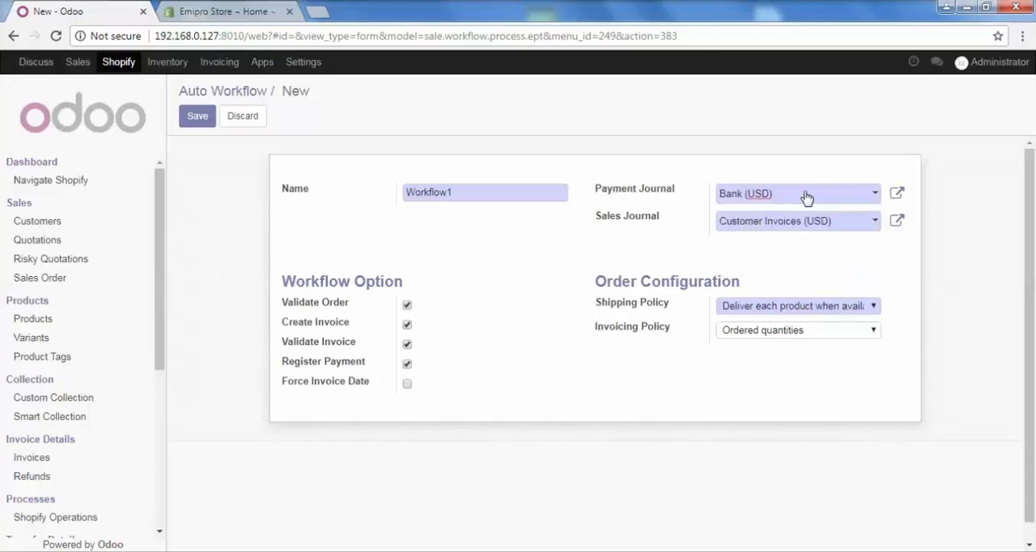
click(798, 193)
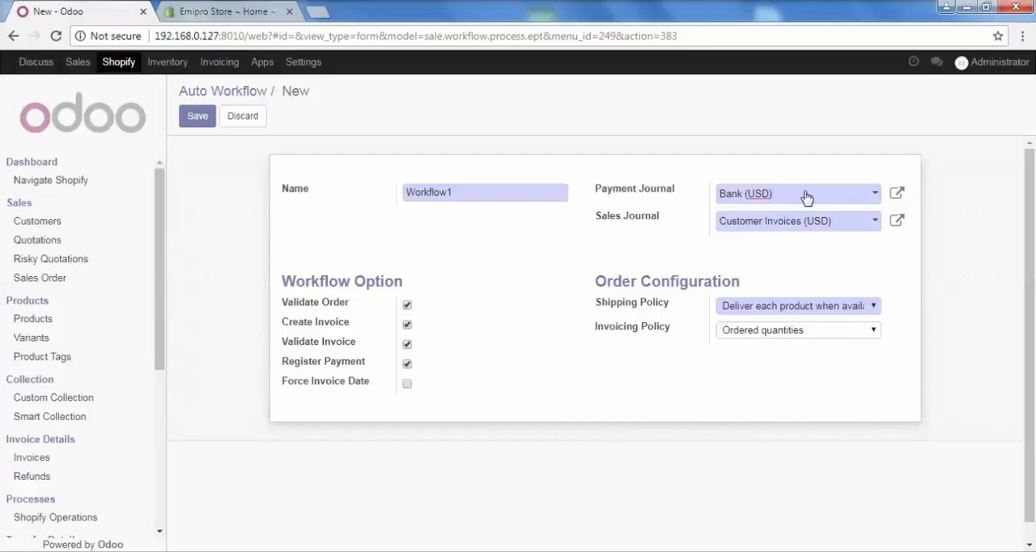
mouse_move(814, 201)
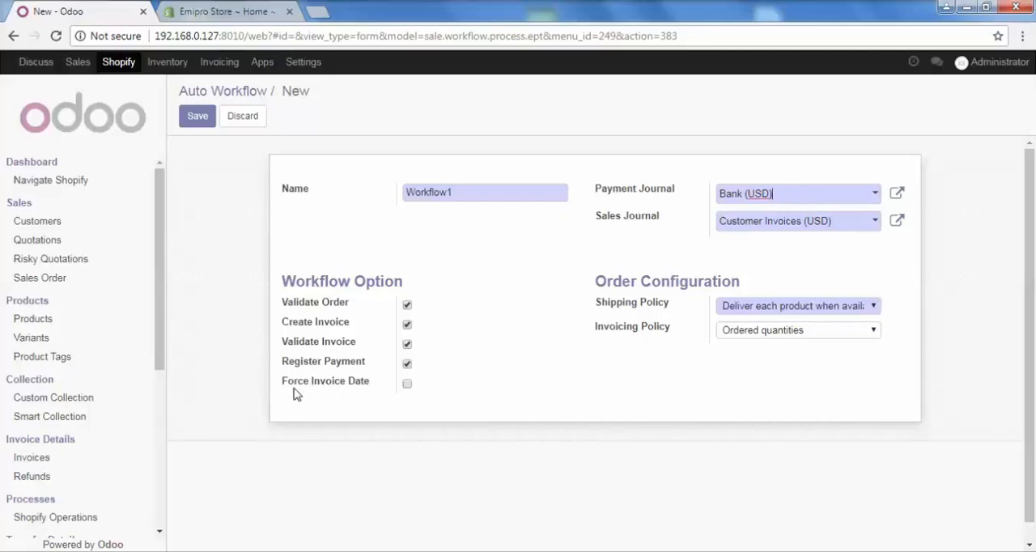
mouse_move(408, 385)
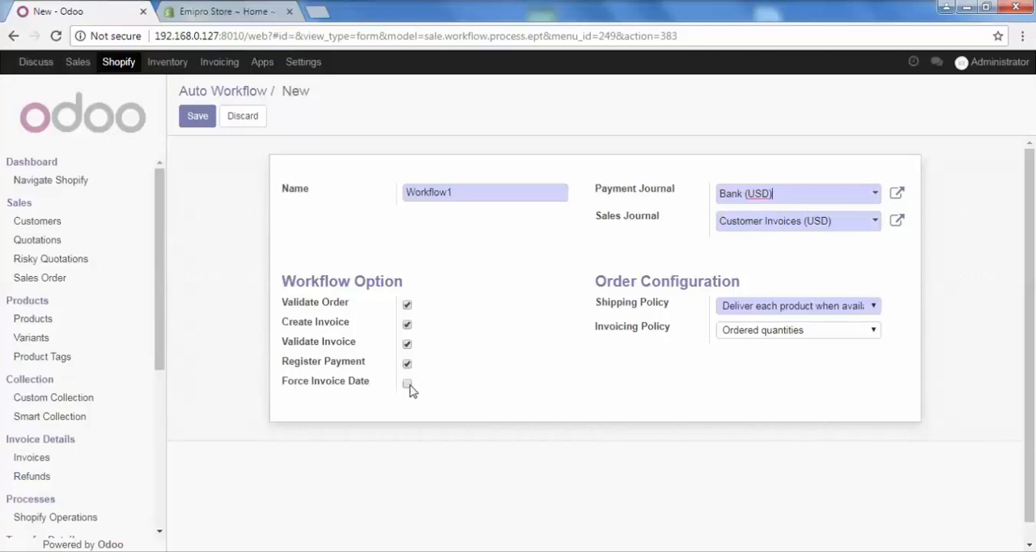
Tick the Force Invoice Date option, leaving it enabled
click(407, 383)
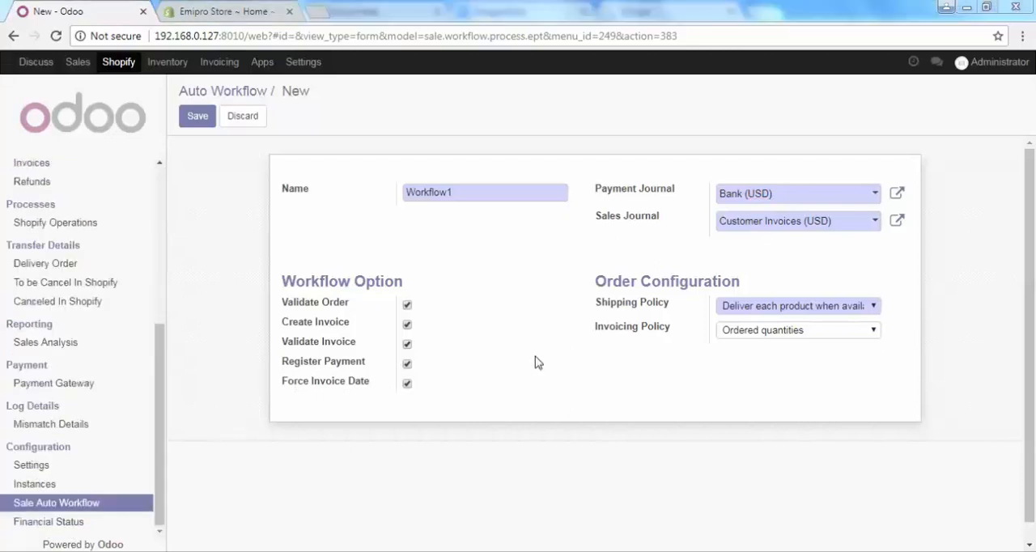
mouse_move(398, 408)
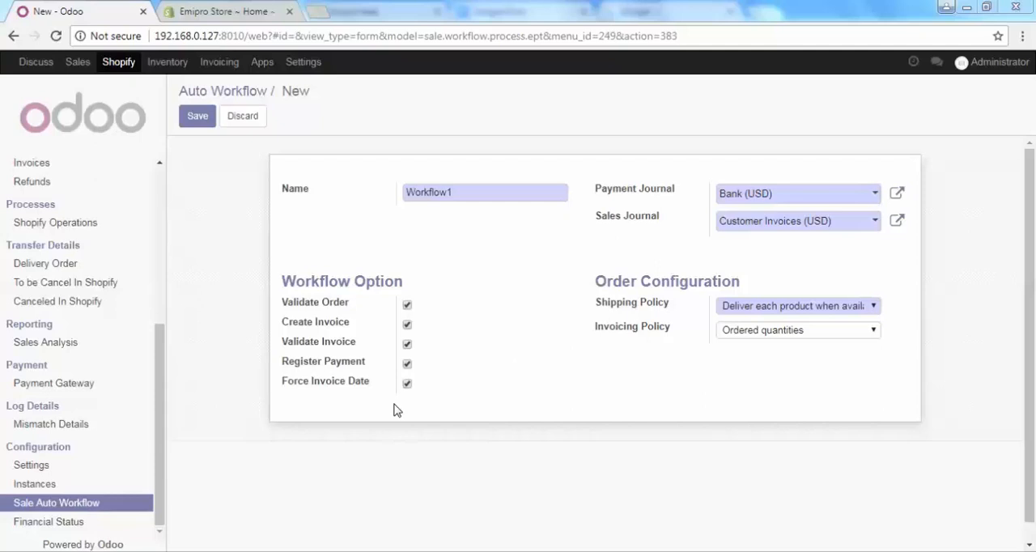
mouse_move(461, 438)
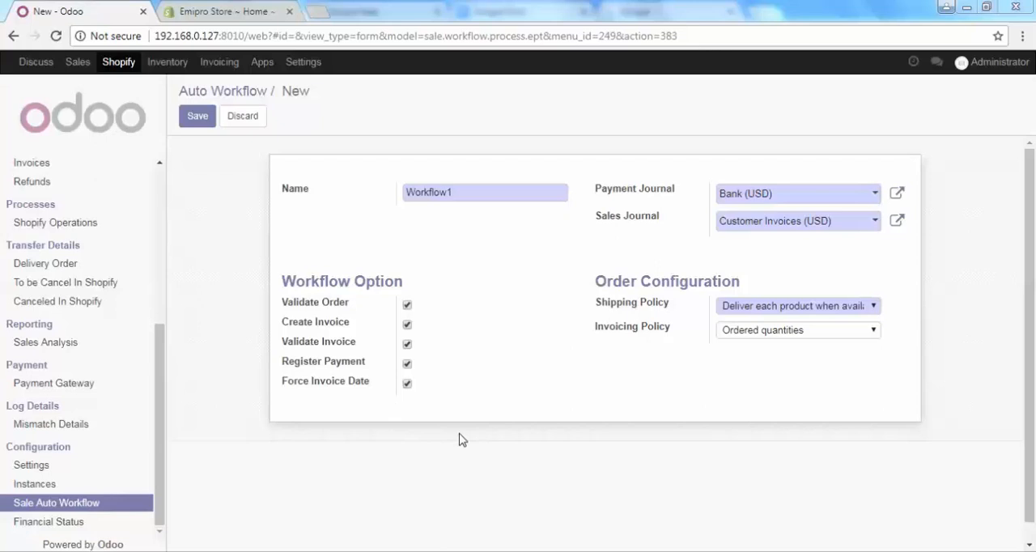
click(407, 383)
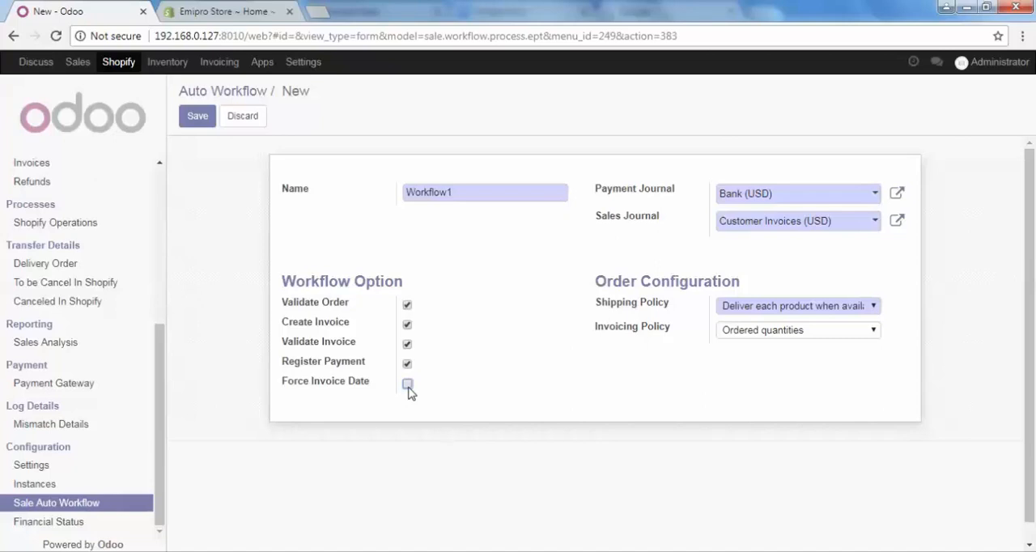
click(406, 384)
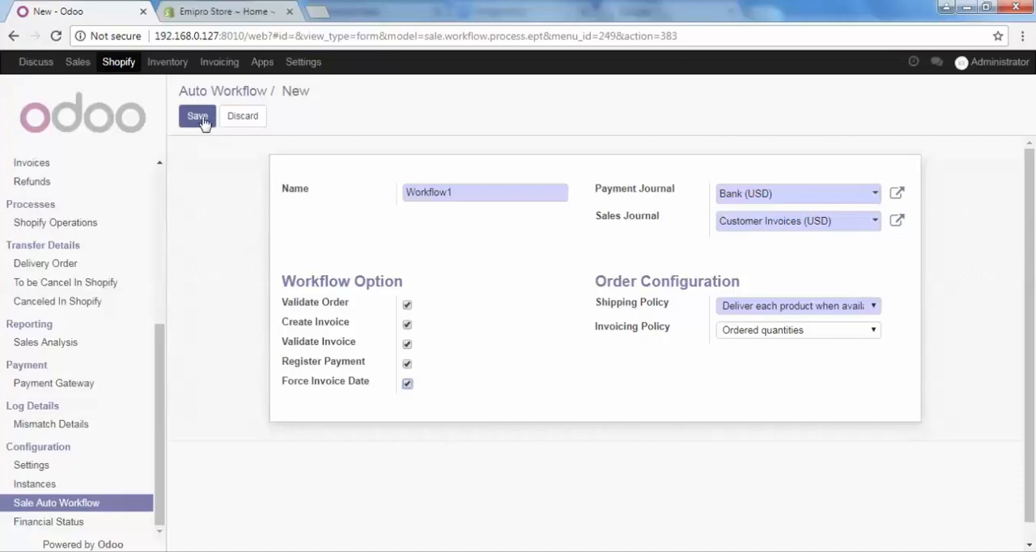
Save the Workflow1 record
click(196, 116)
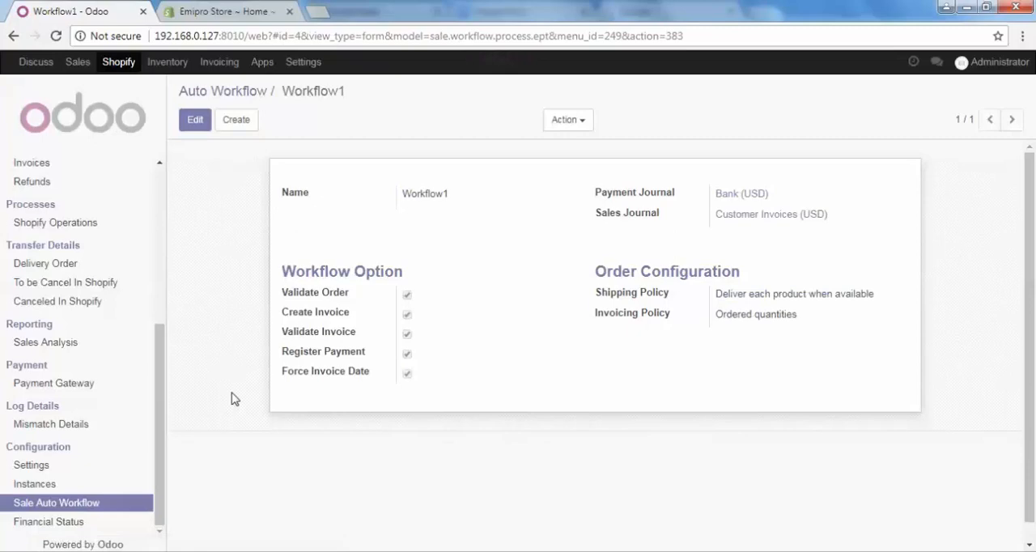
mouse_move(197, 460)
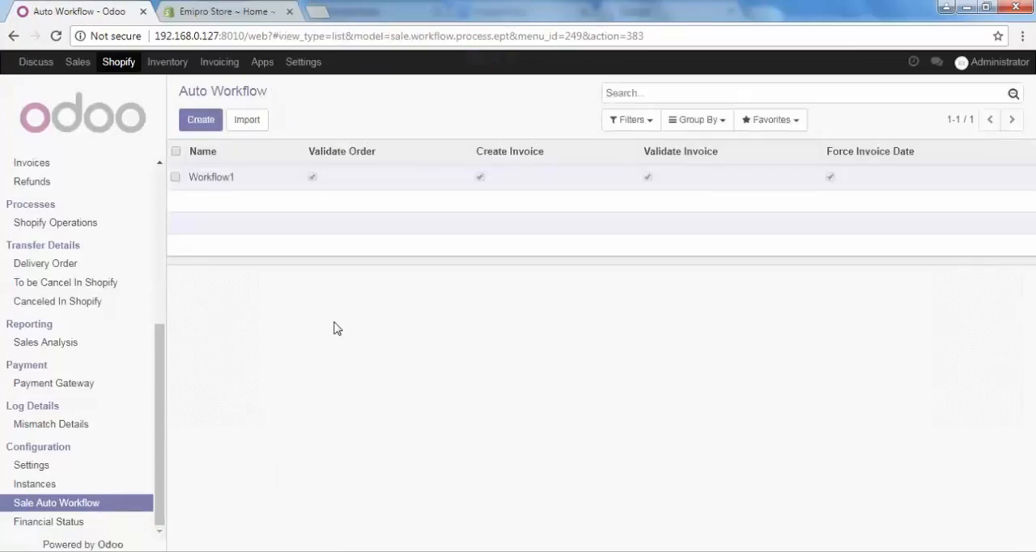
mouse_move(205, 190)
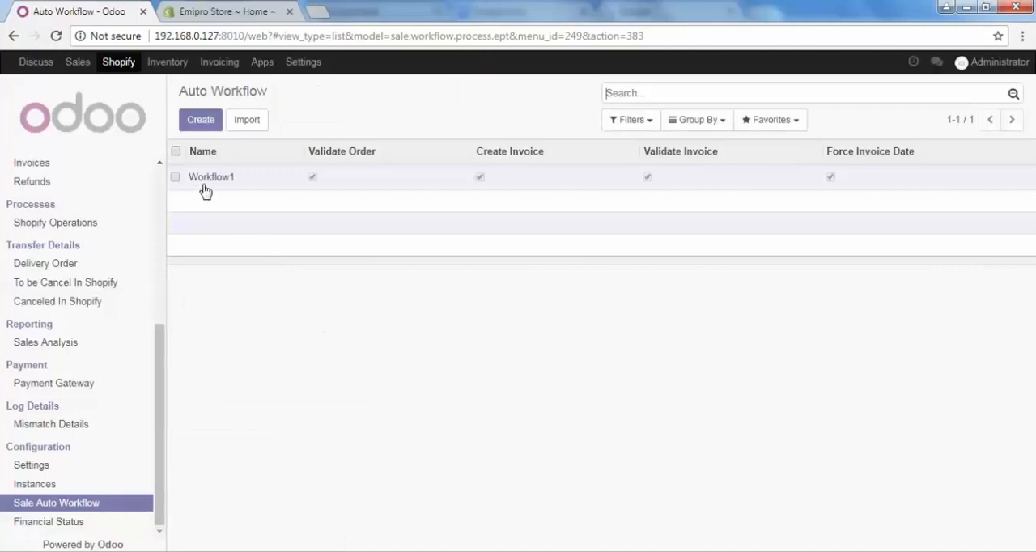
mouse_move(253, 212)
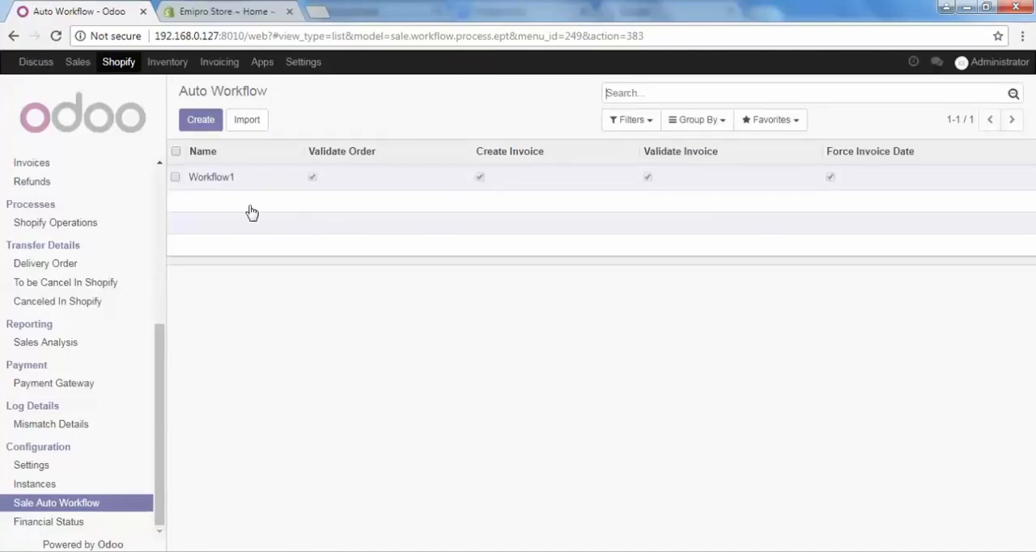
mouse_move(506, 201)
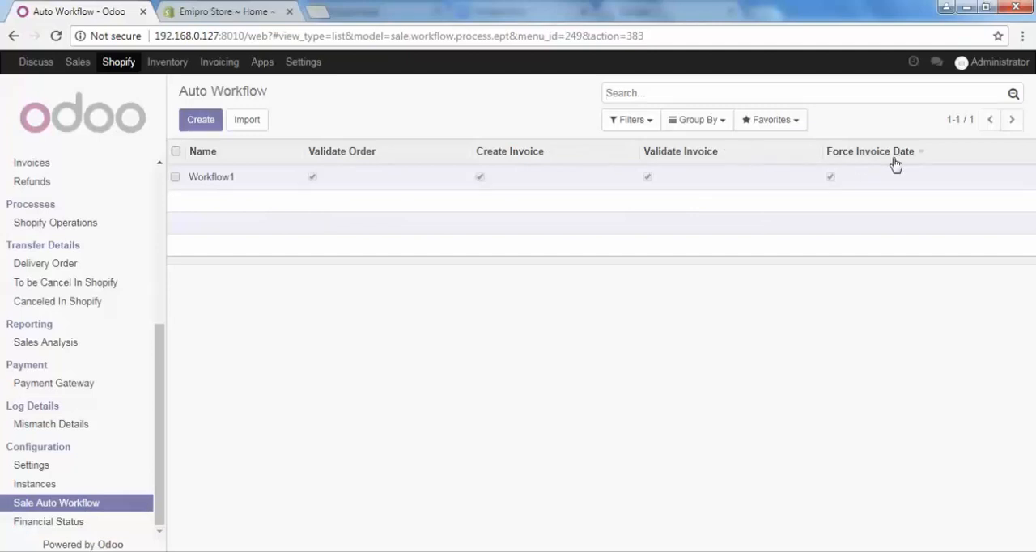
mouse_move(460, 186)
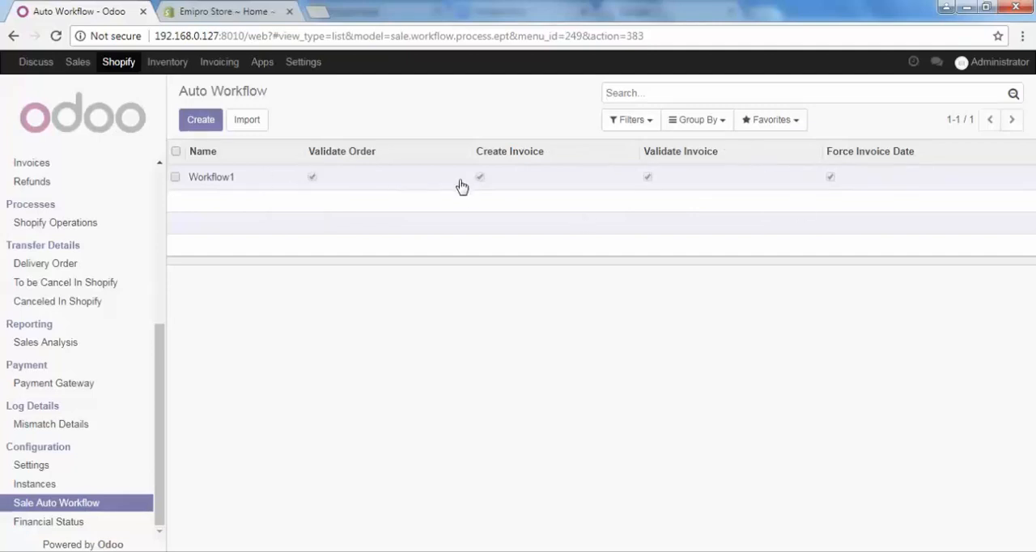
mouse_move(495, 224)
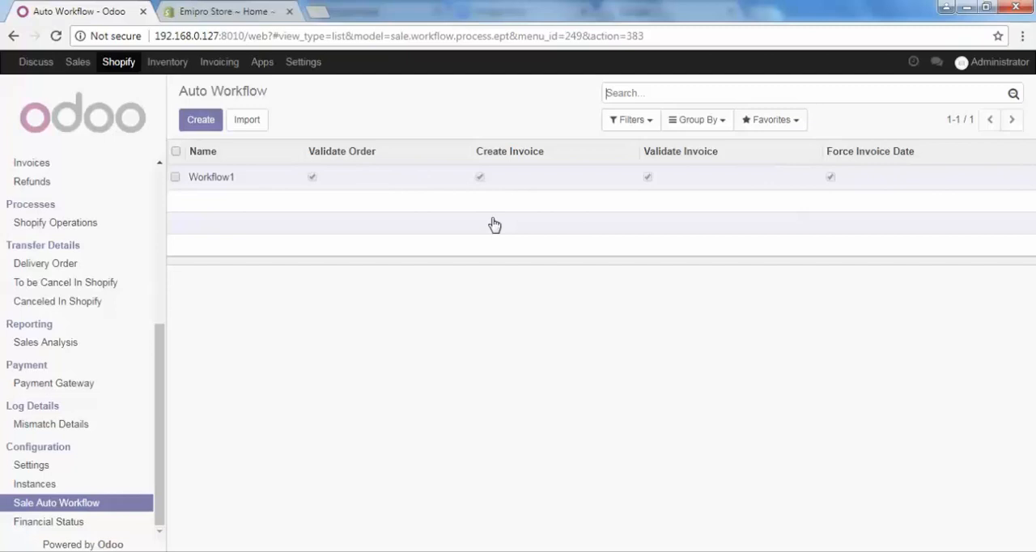